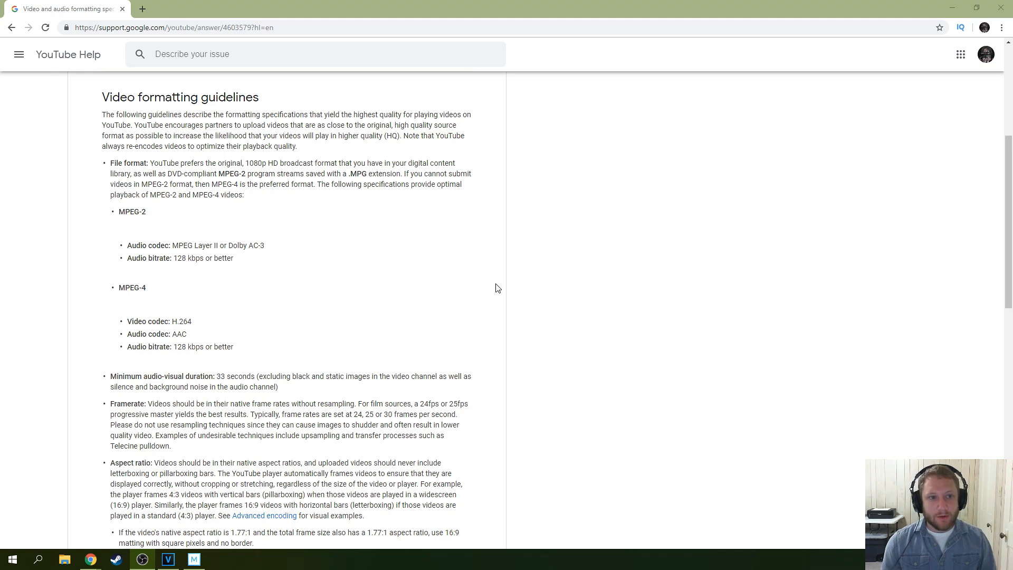
mouse_move(501, 291)
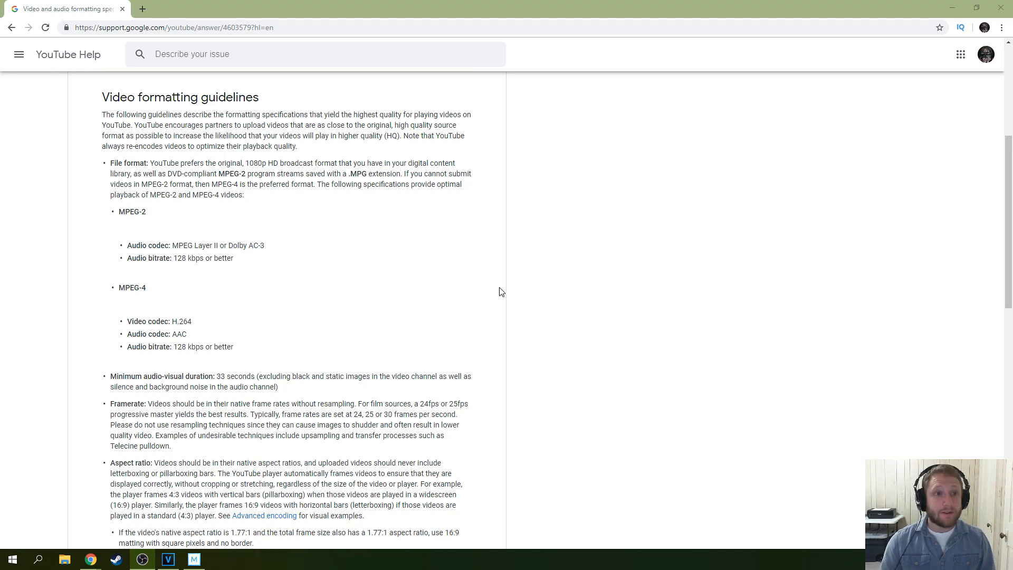
mouse_move(451, 282)
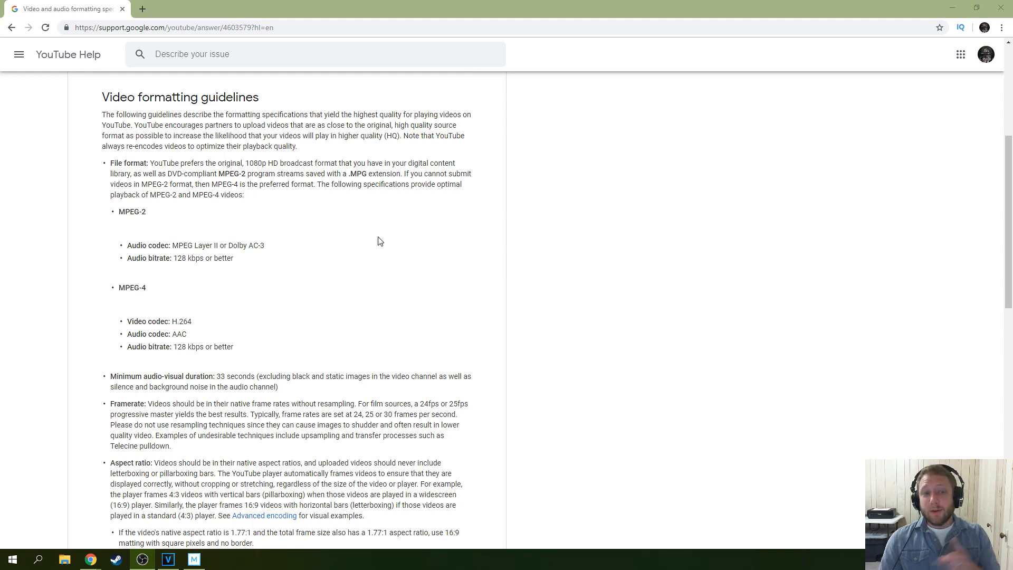
mouse_move(361, 212)
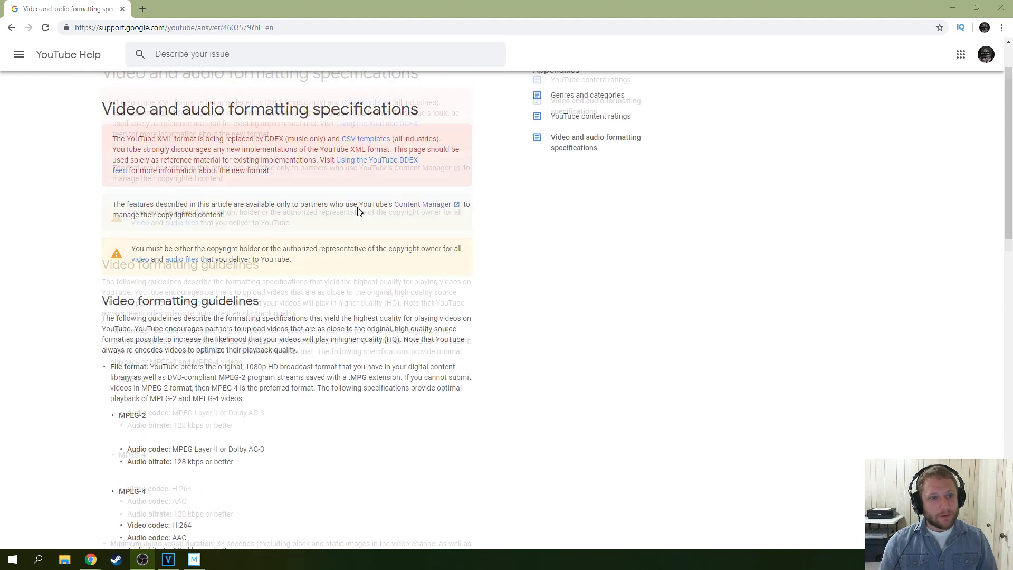
Scroll the YouTube guidelines, highlighting the .MPG extension and the file format and codec lists.
scroll("down", 3)
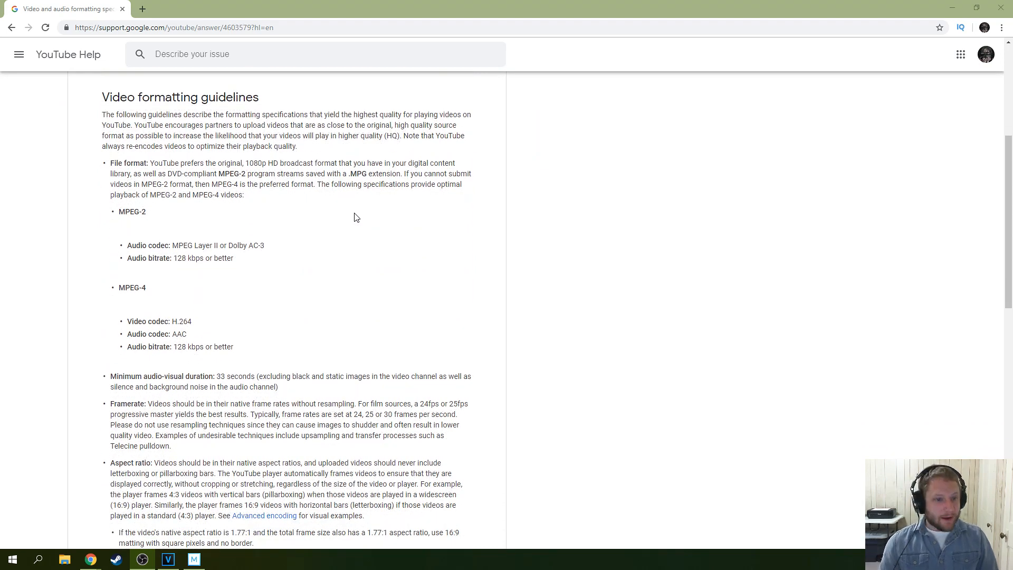
mouse_move(553, 319)
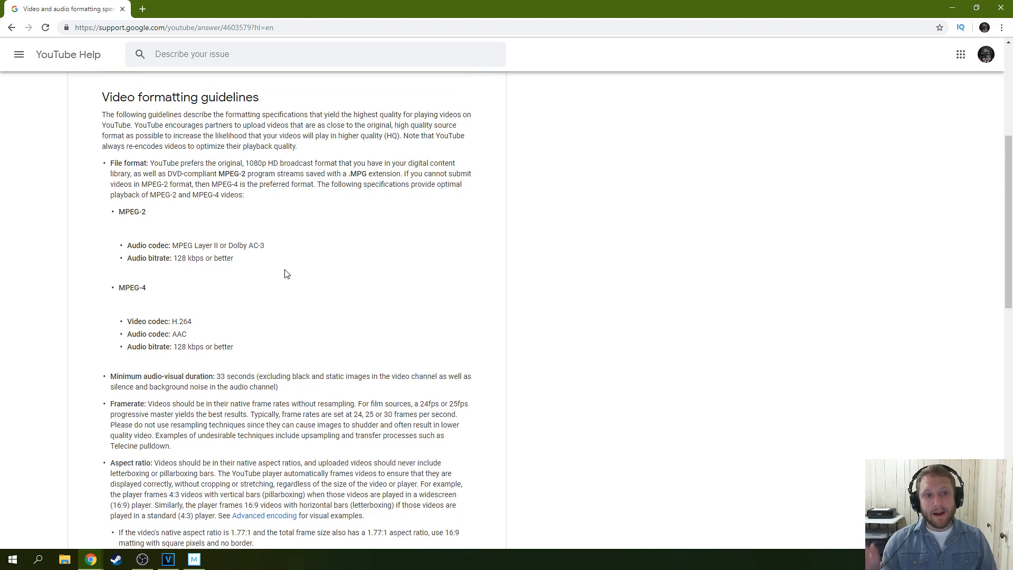
mouse_move(306, 239)
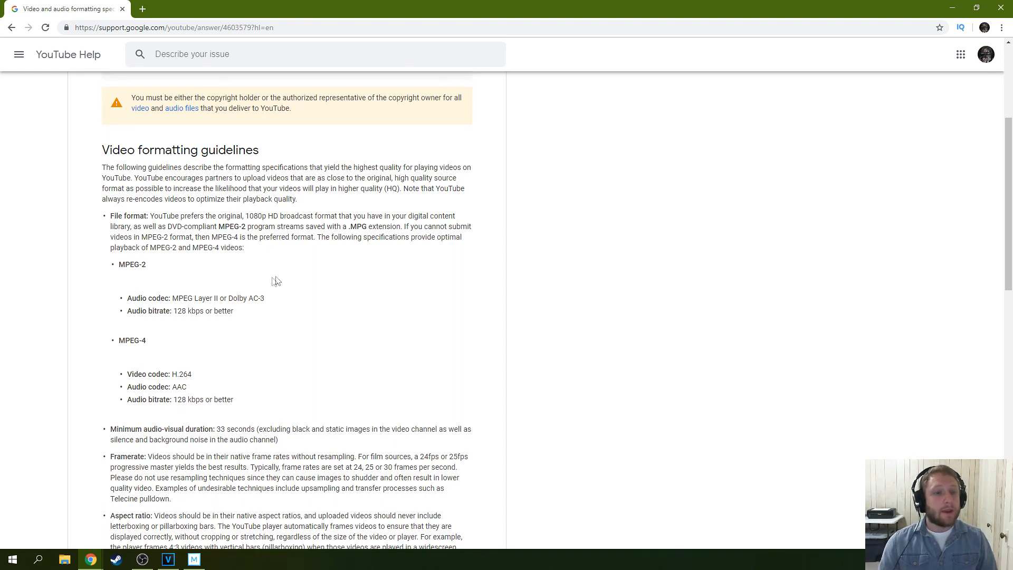
scroll("up", 3)
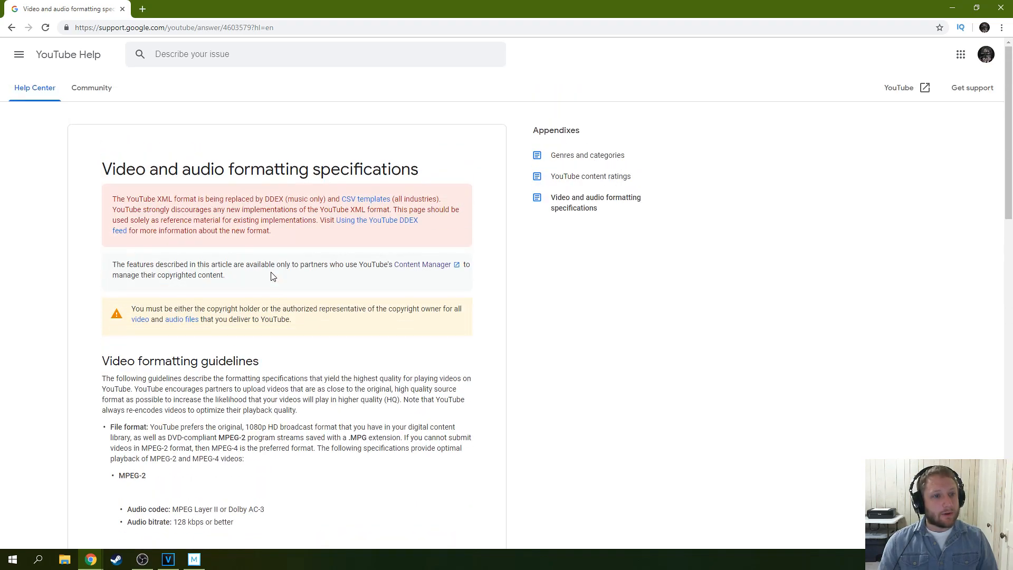
scroll("down", 3)
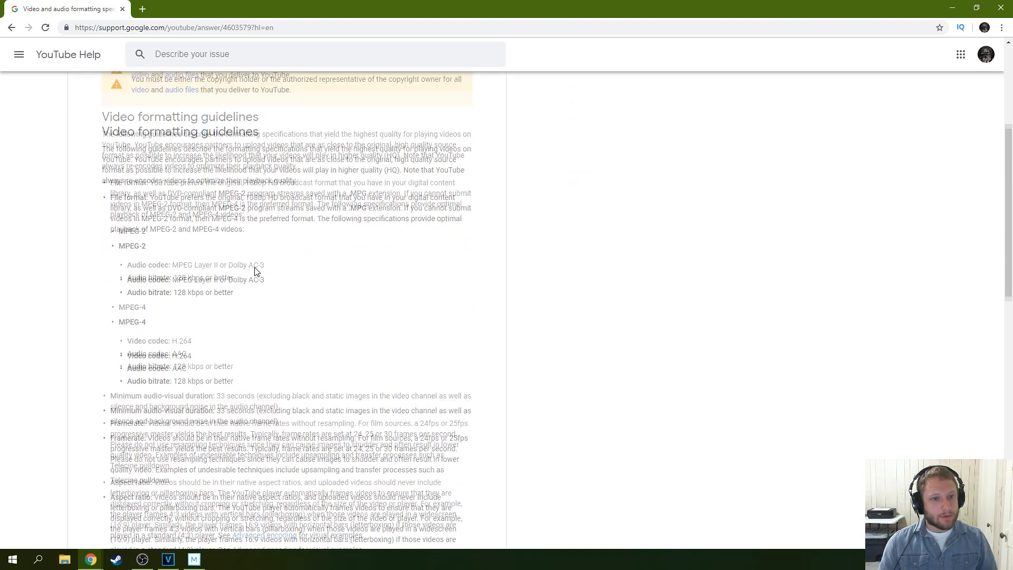
scroll("down", 3)
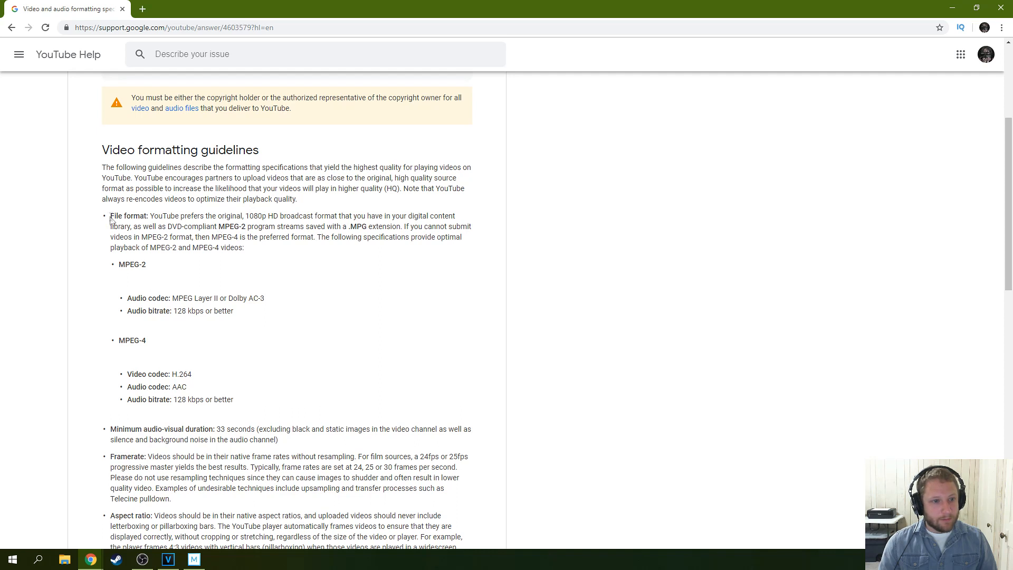
left_click_drag(110, 216, 234, 400)
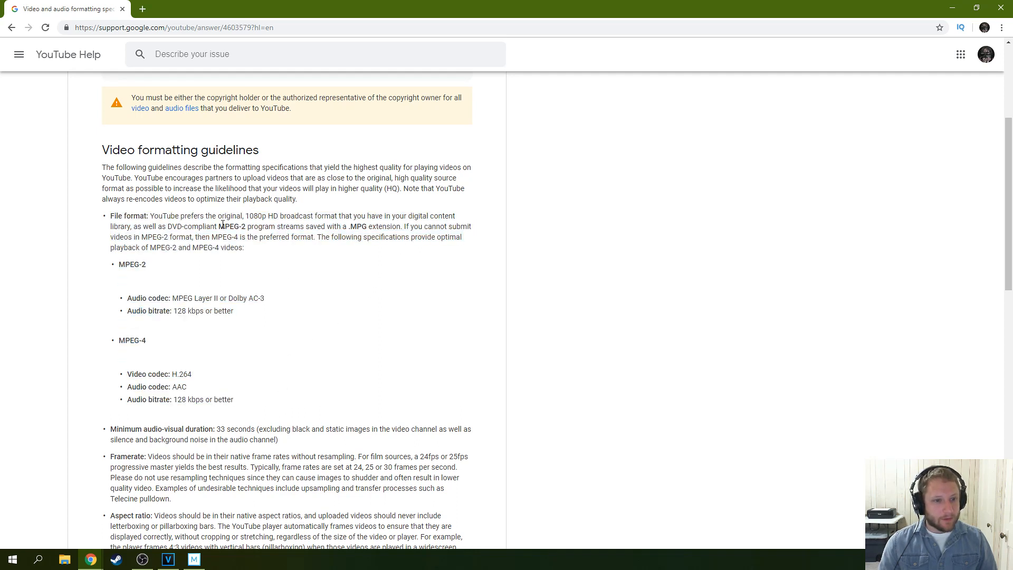
double_click(358, 226)
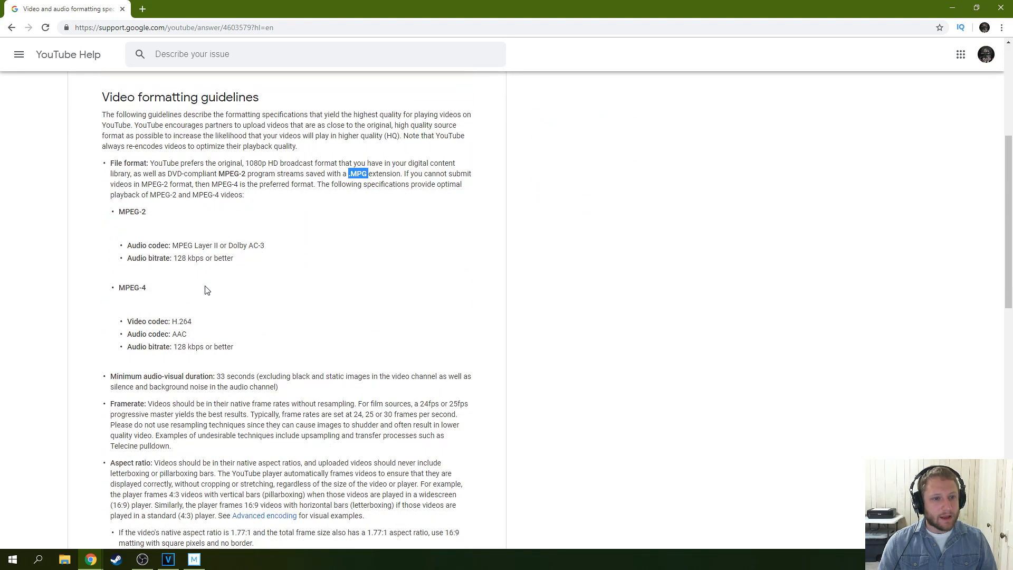
left_click_drag(109, 163, 189, 334)
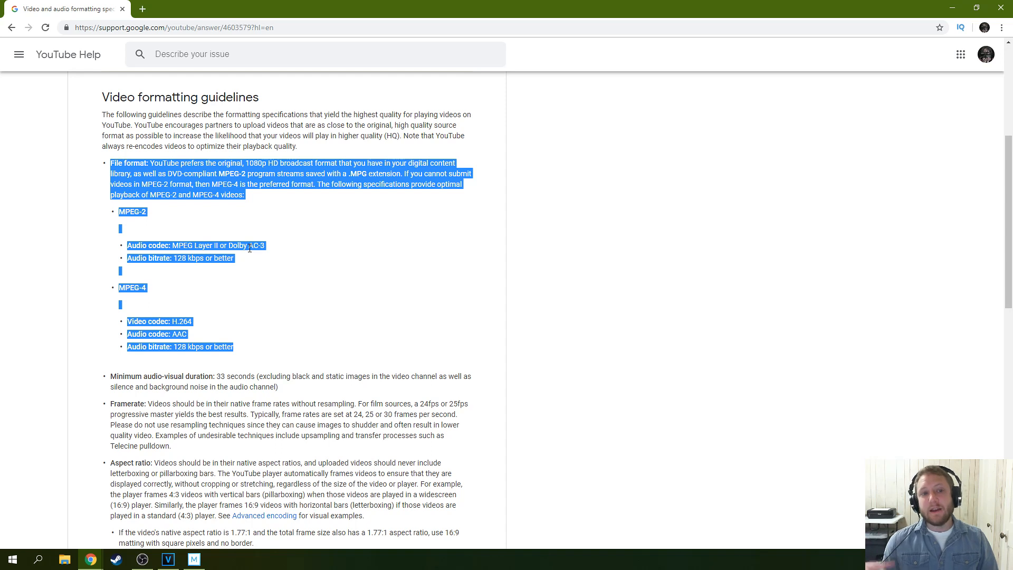
left_click(279, 196)
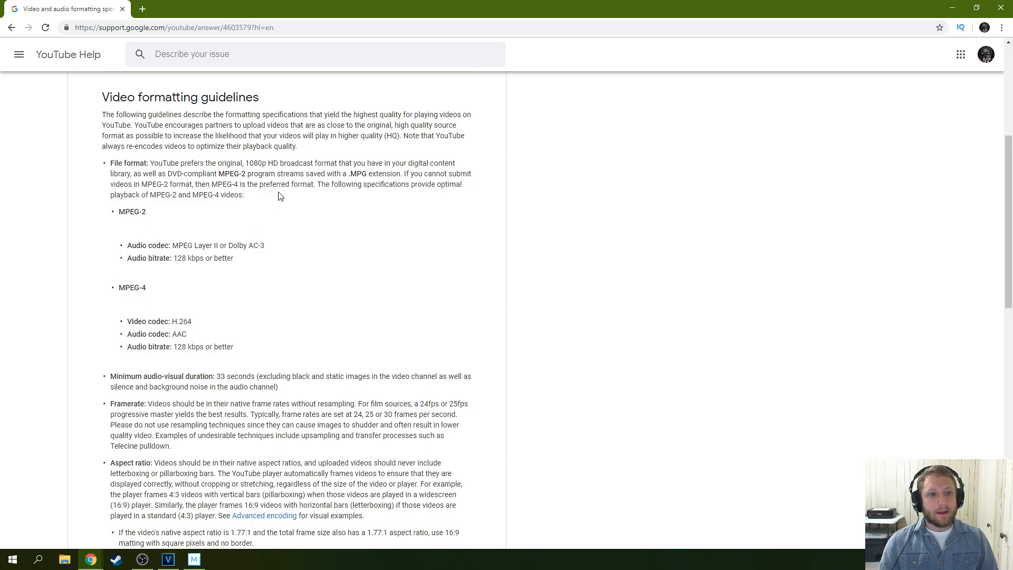
Highlight guideline lines, including the MPEG-4 heading and its audio bitrate line.
left_click_drag(217, 173, 349, 184)
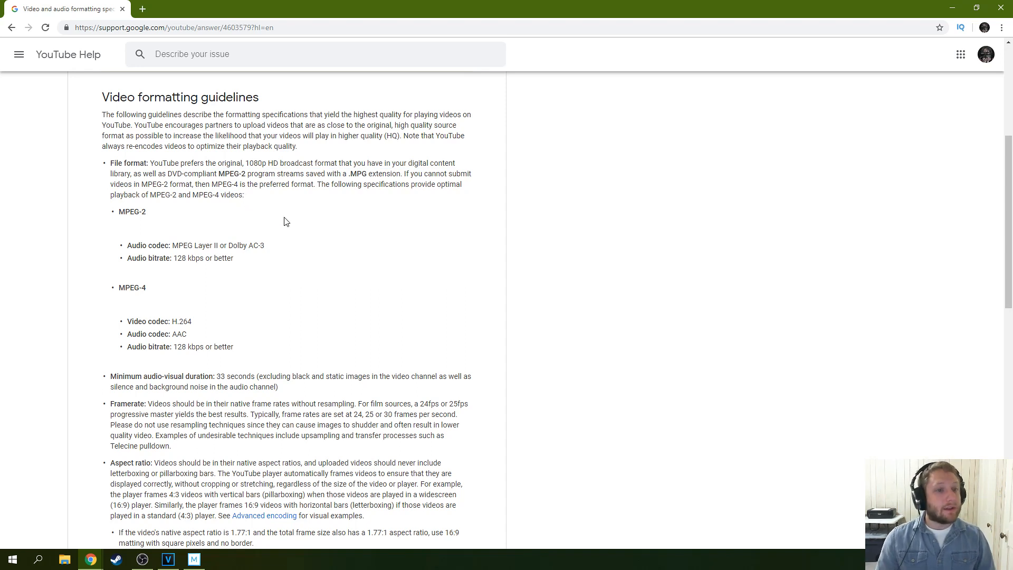
mouse_move(287, 254)
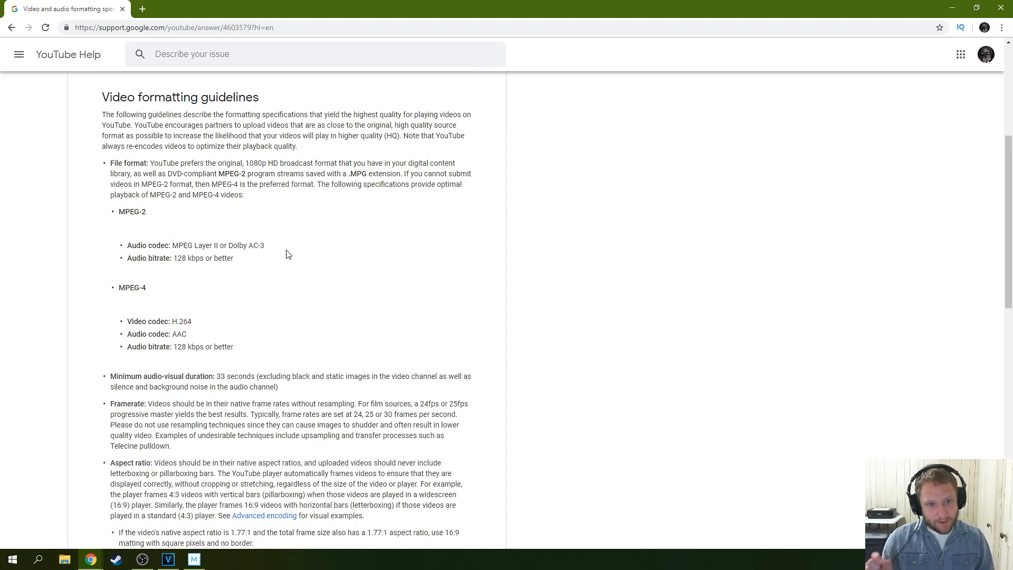
mouse_move(258, 269)
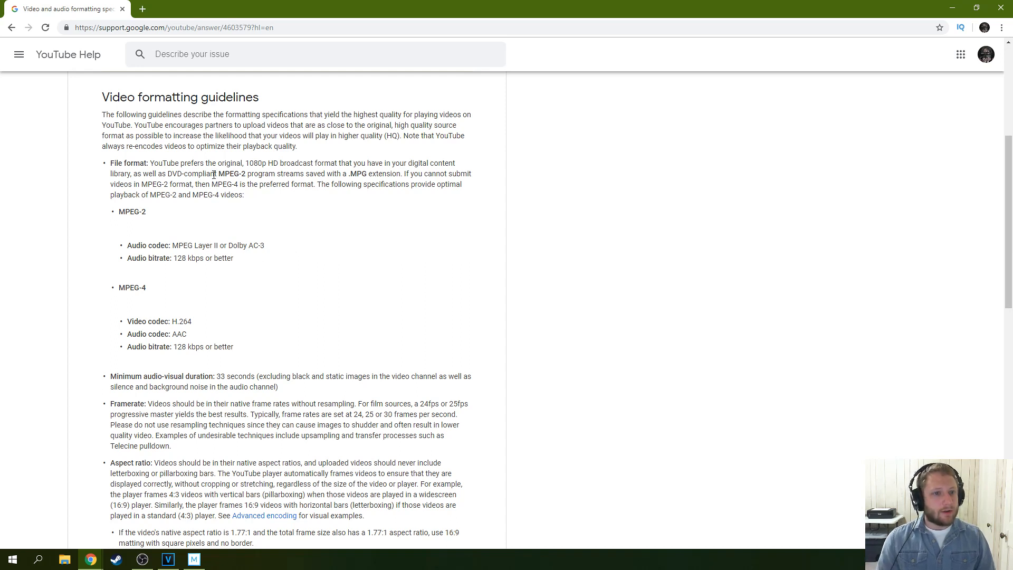
left_click_drag(216, 173, 265, 173)
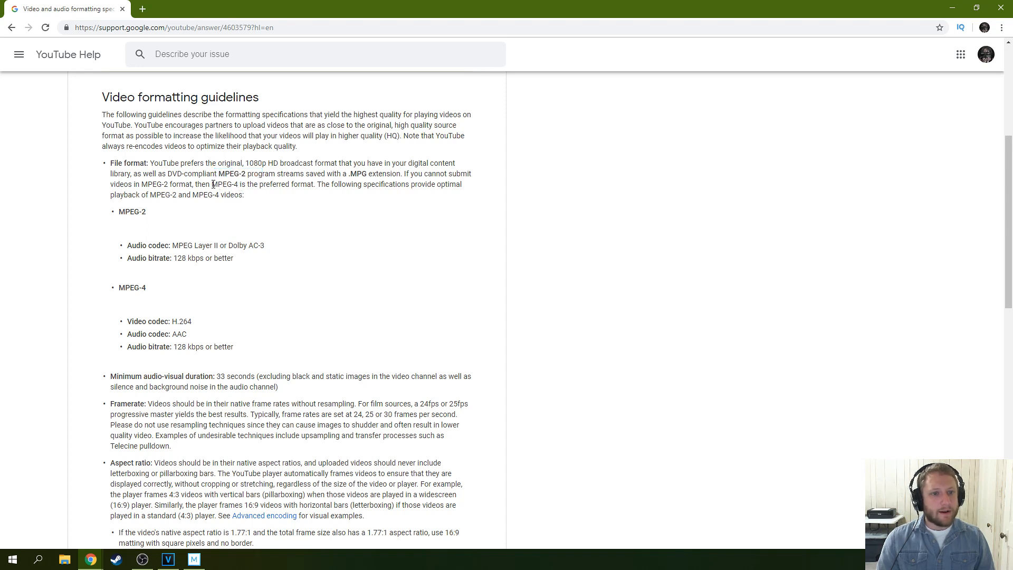
left_click_drag(213, 184, 291, 184)
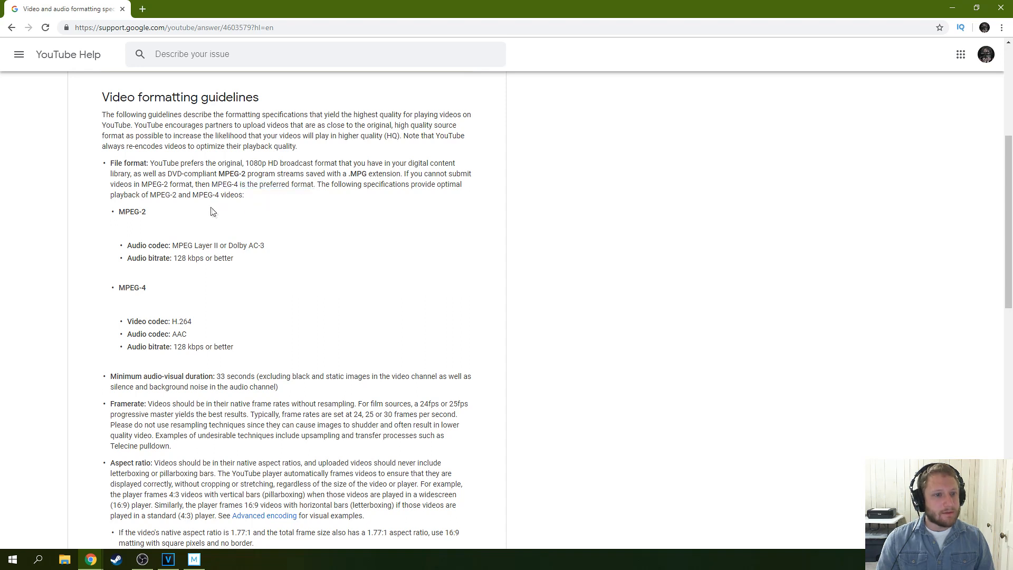
double_click(133, 288)
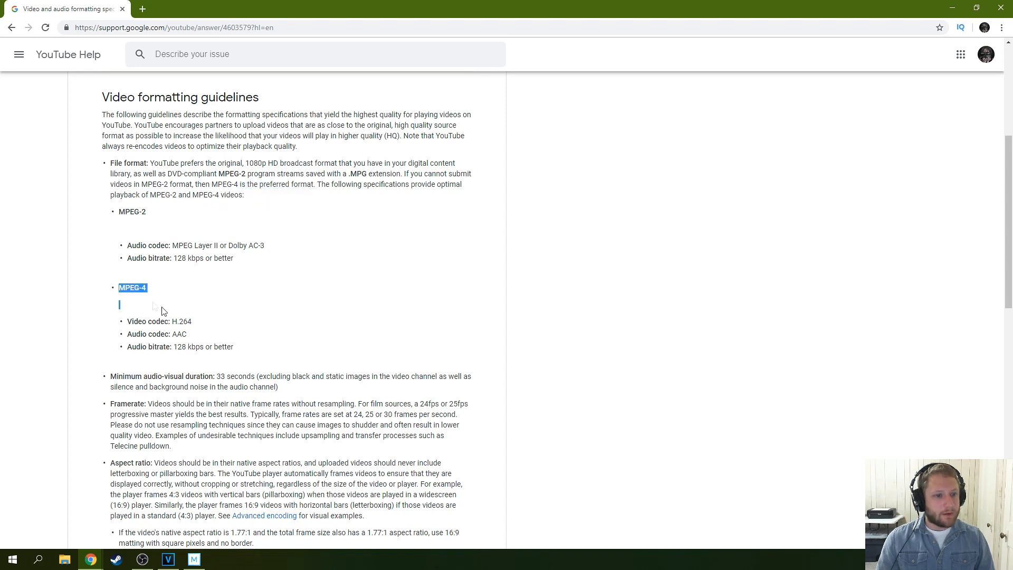
left_click(160, 289)
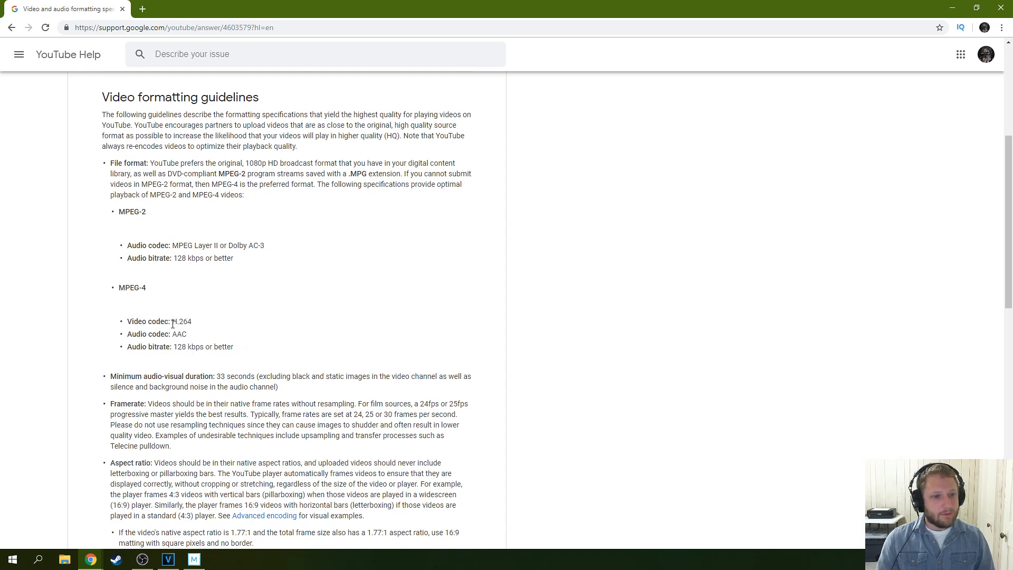
mouse_move(178, 343)
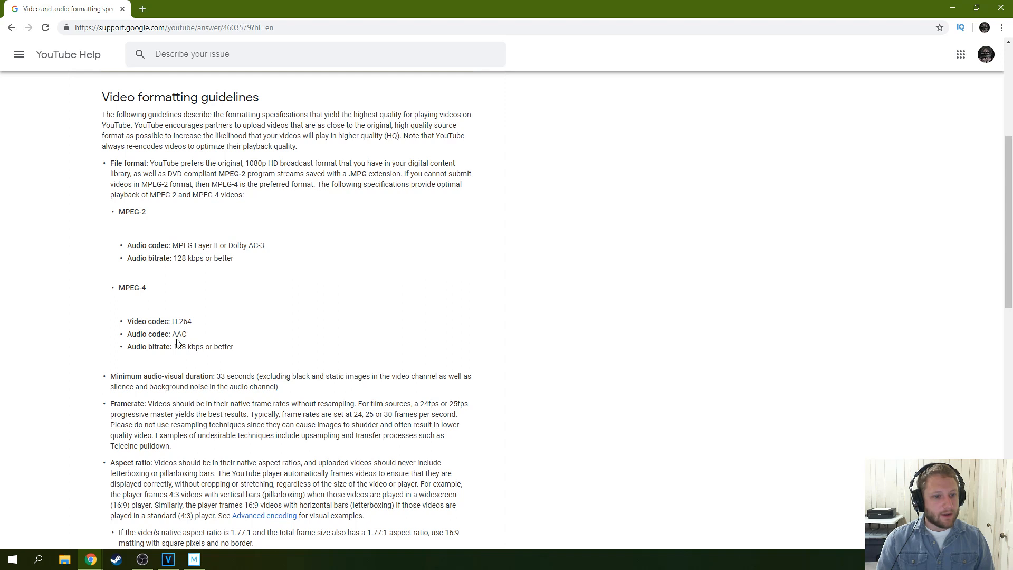
double_click(181, 321)
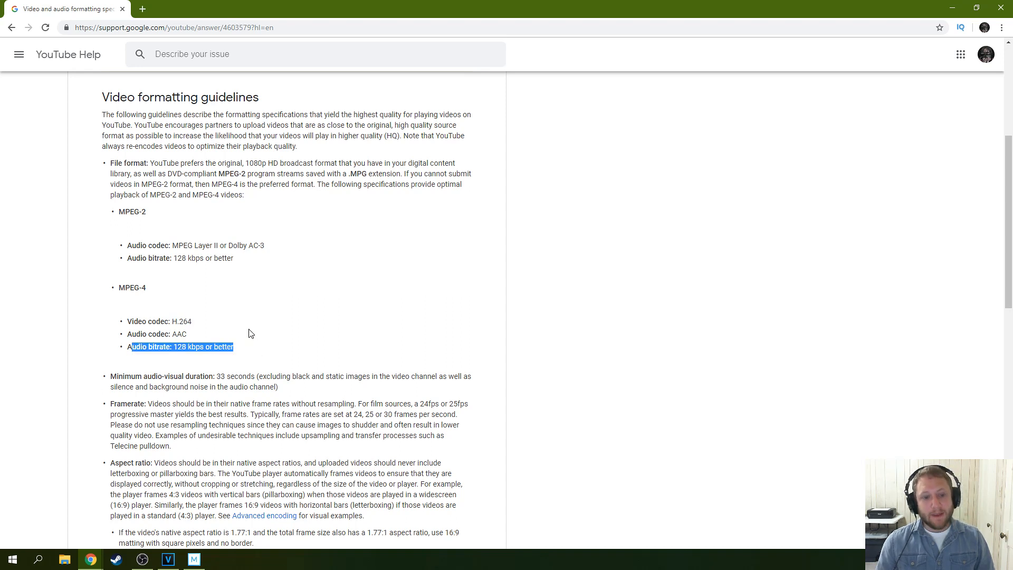
left_click(323, 300)
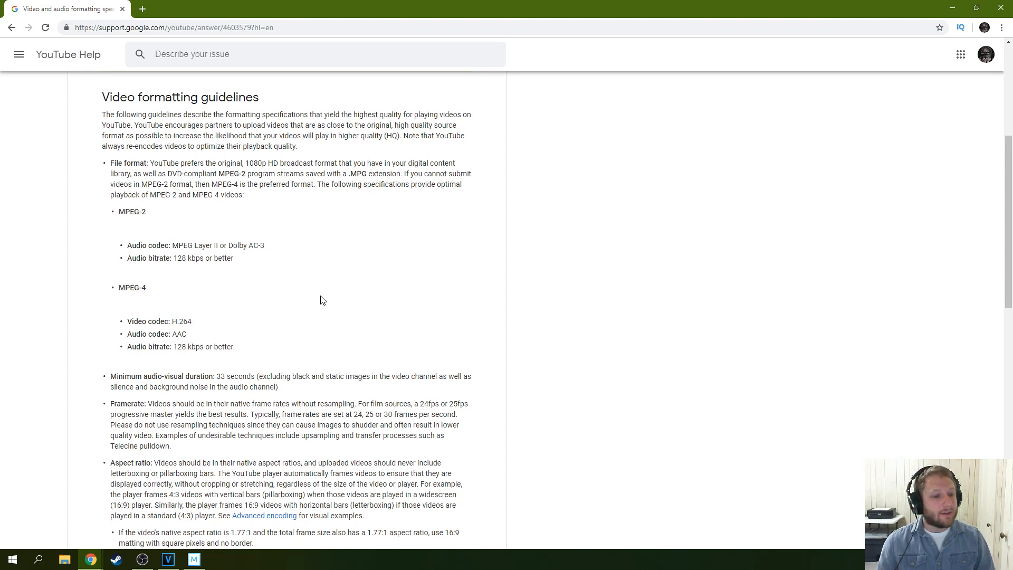
scroll("down", 3)
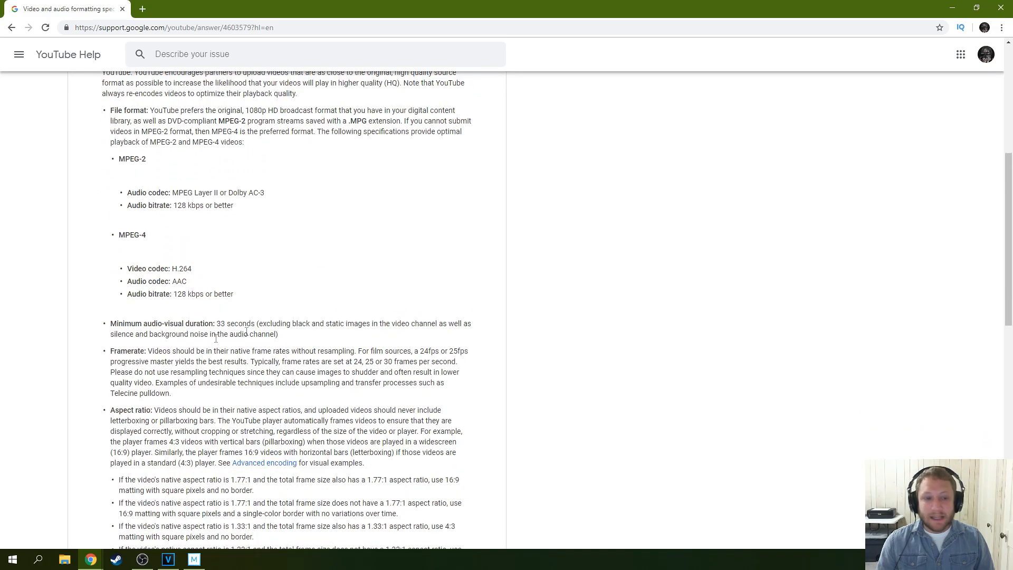
scroll("up", 3)
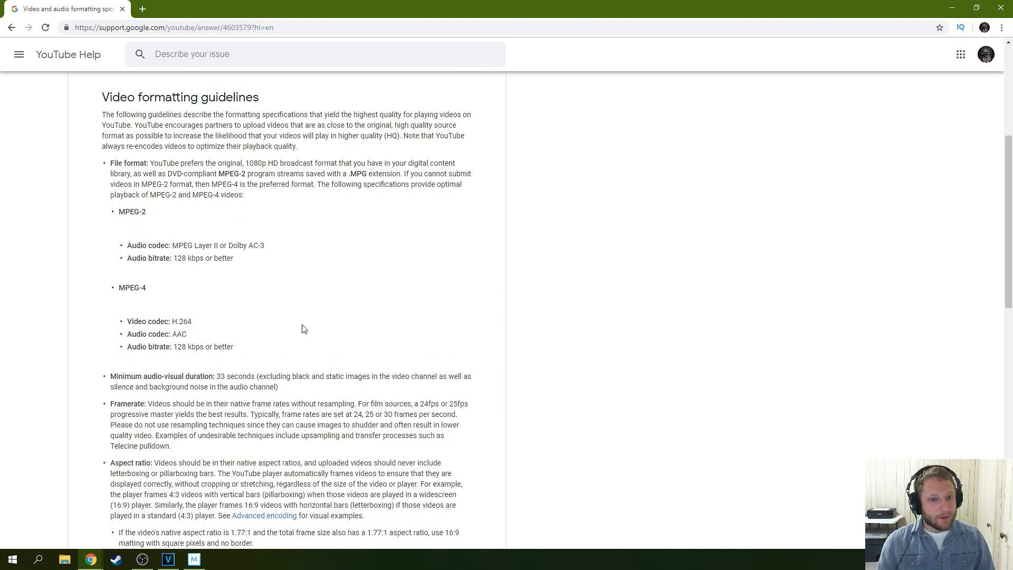
mouse_move(501, 264)
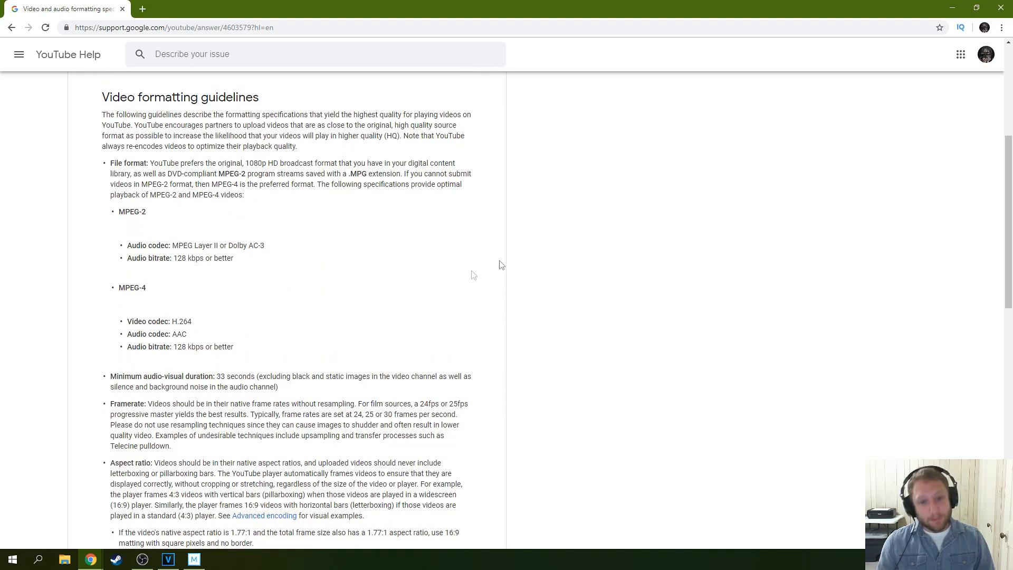
mouse_move(306, 239)
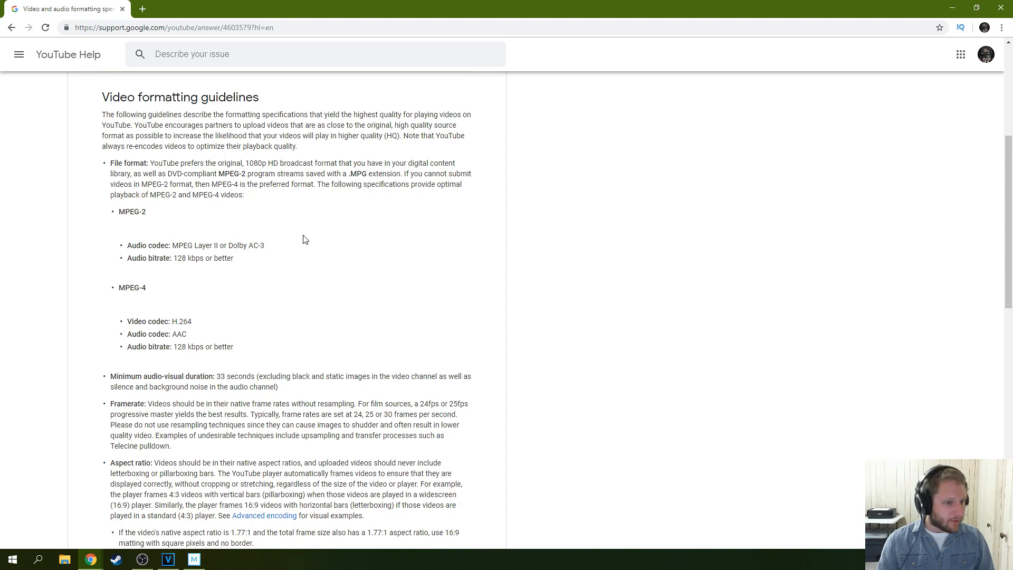
mouse_move(271, 296)
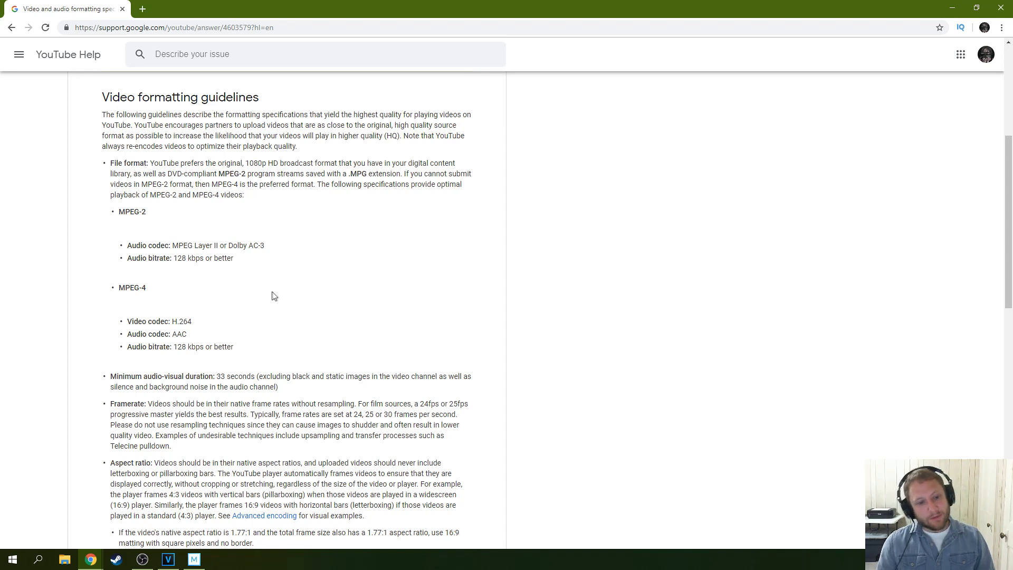
mouse_move(371, 257)
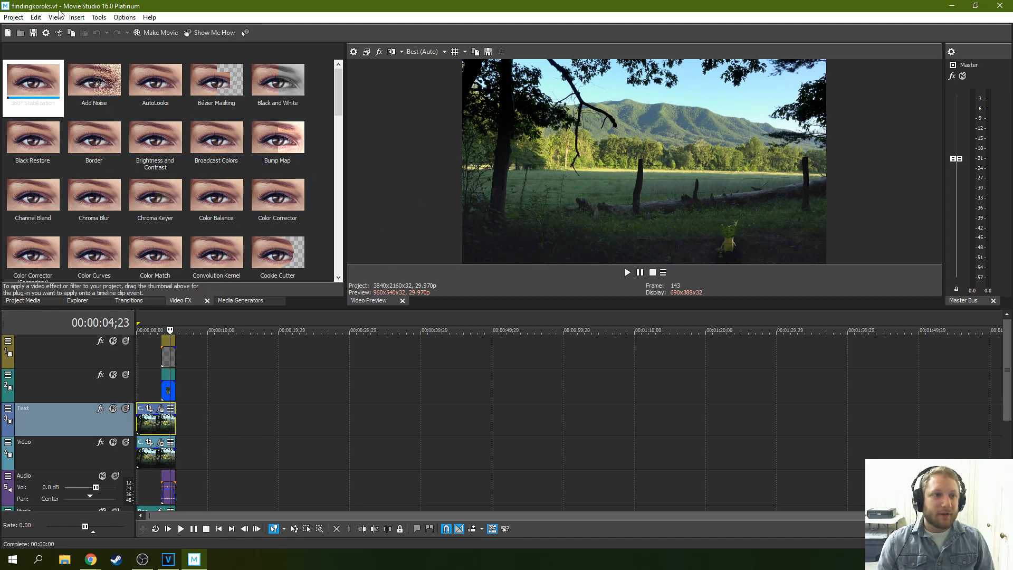
Cancel the Render As dialog and reopen it from the Project menu.
left_click(13, 17)
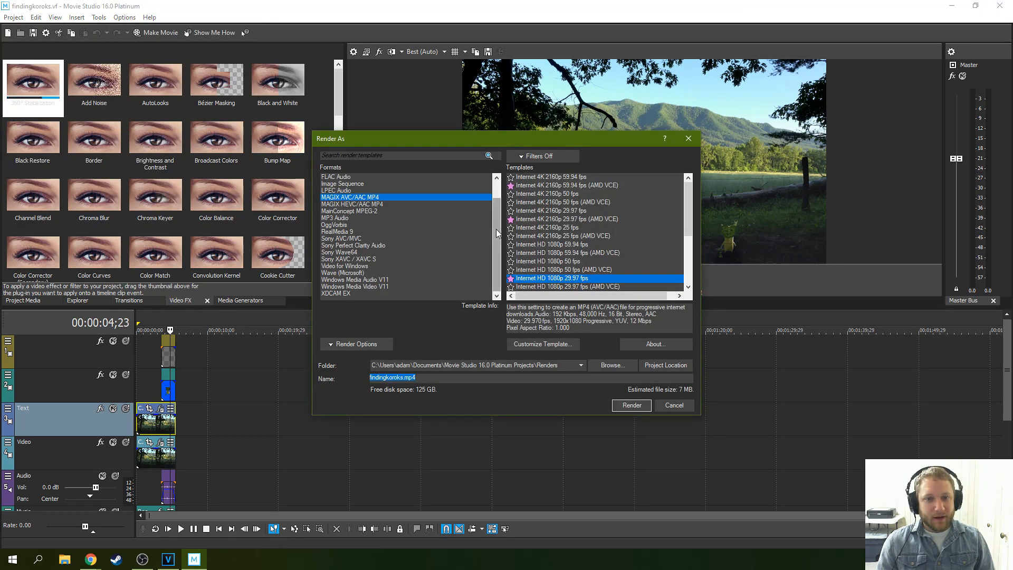
left_click(674, 405)
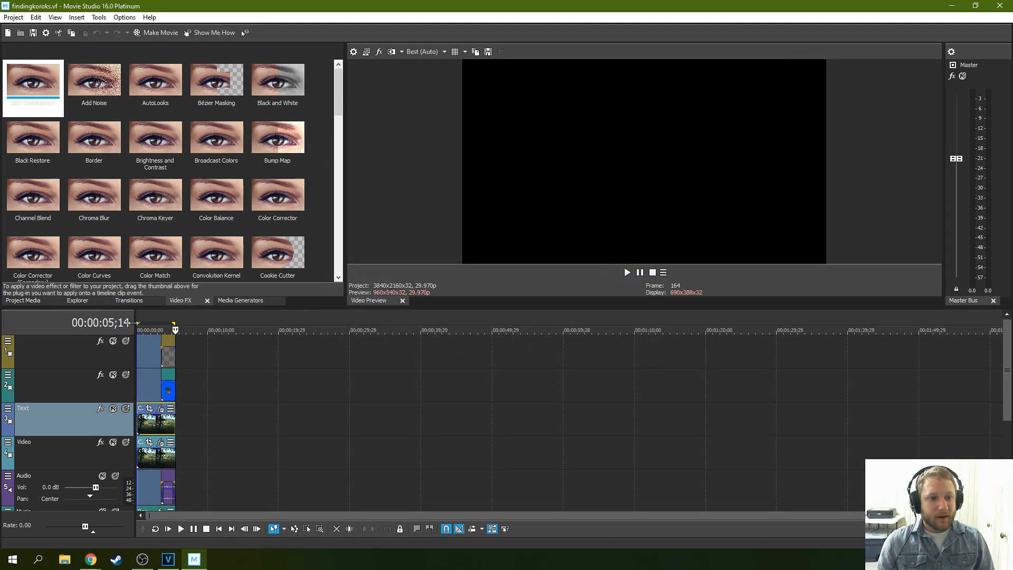
left_click(12, 17)
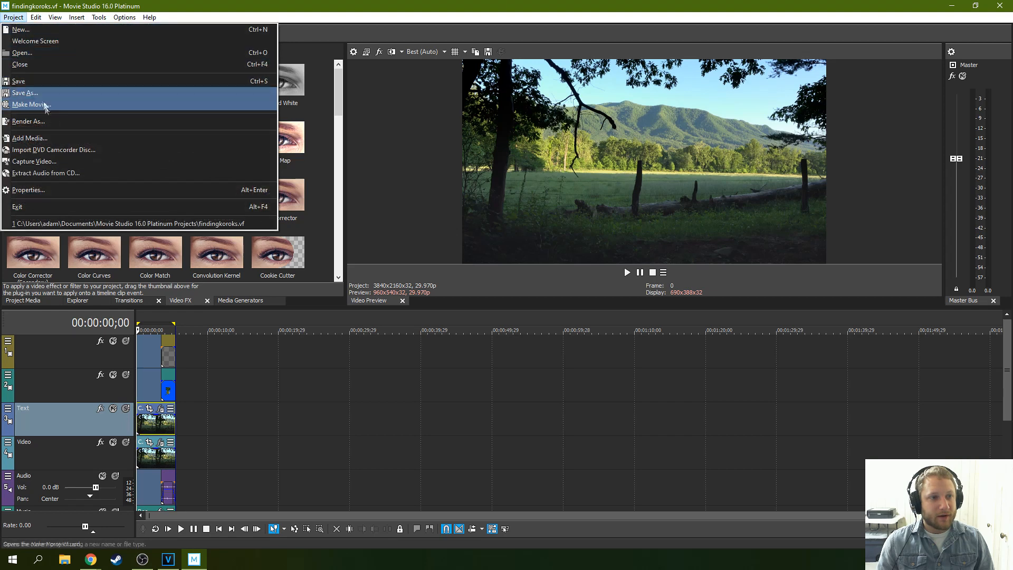
left_click(28, 121)
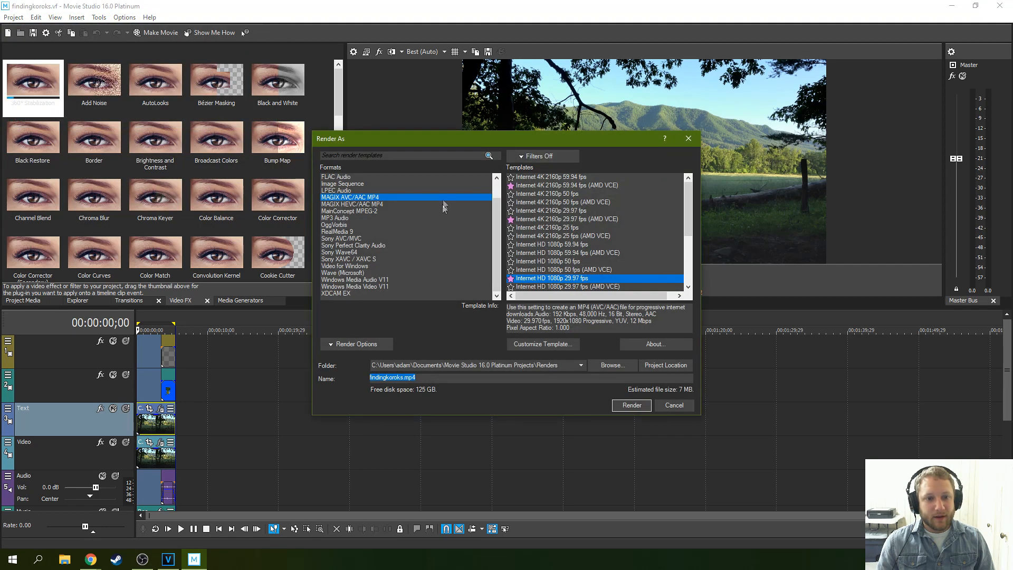
Toggle render options, try MainConcept MPEG-2, settle on MAGIX AVC/AAC MP4, and view YouTube help.
left_click(357, 343)
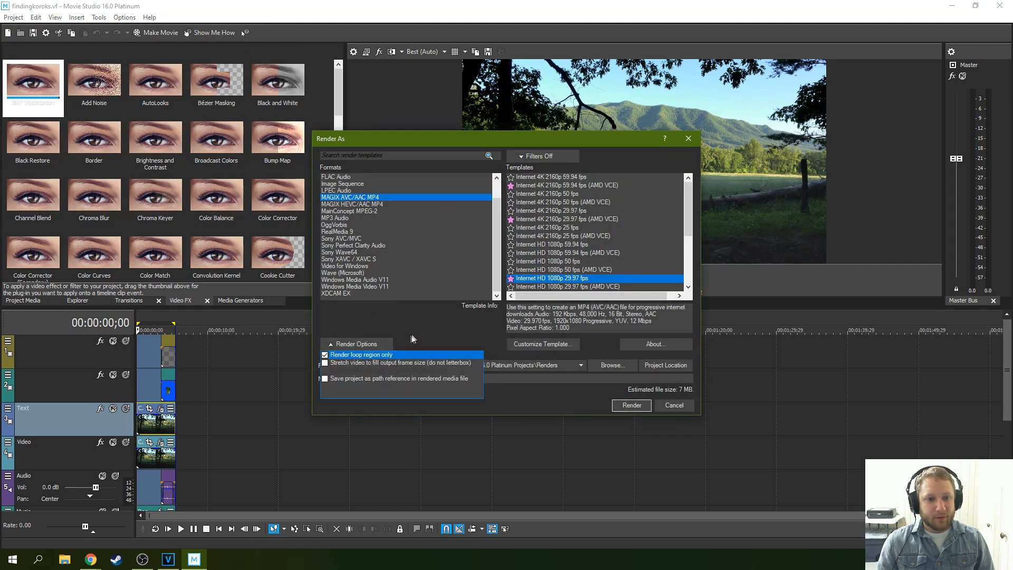
left_click(356, 344)
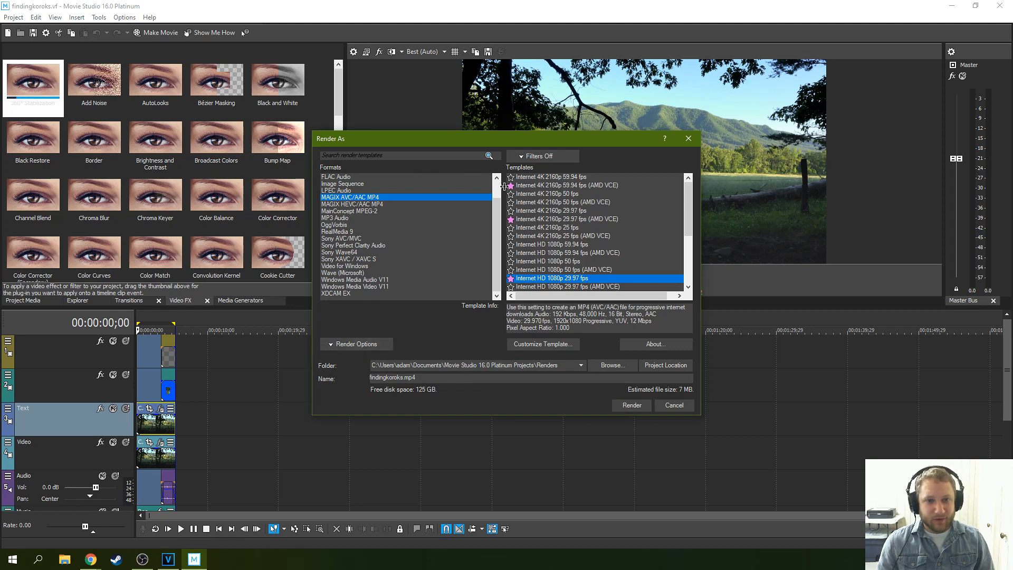
mouse_move(339, 194)
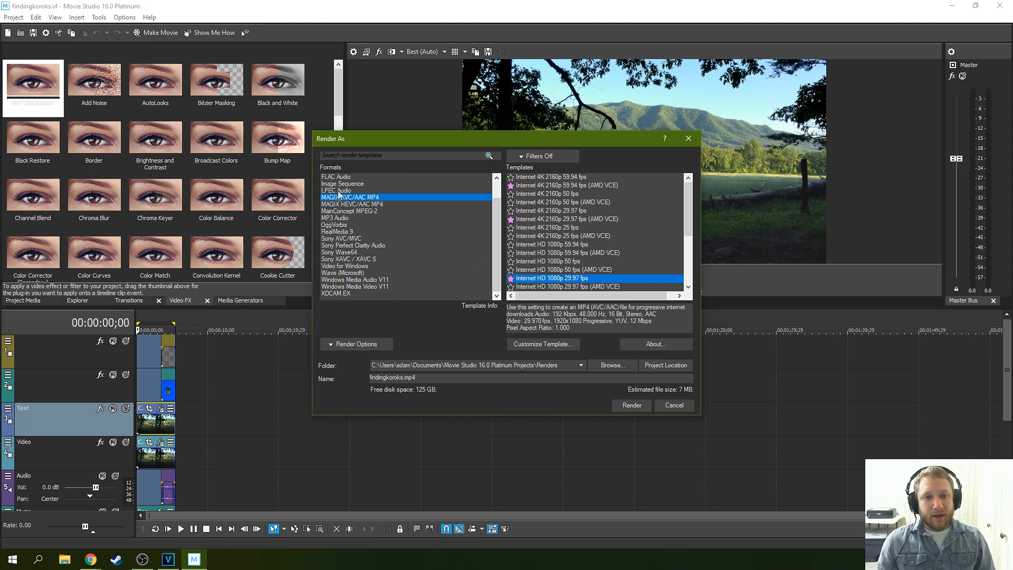
left_click(349, 210)
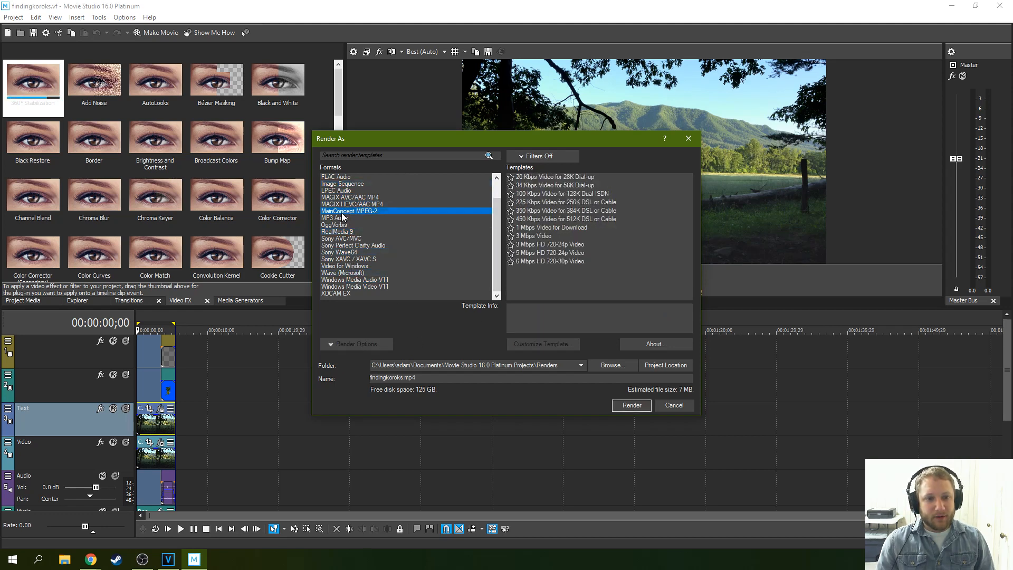
left_click(351, 197)
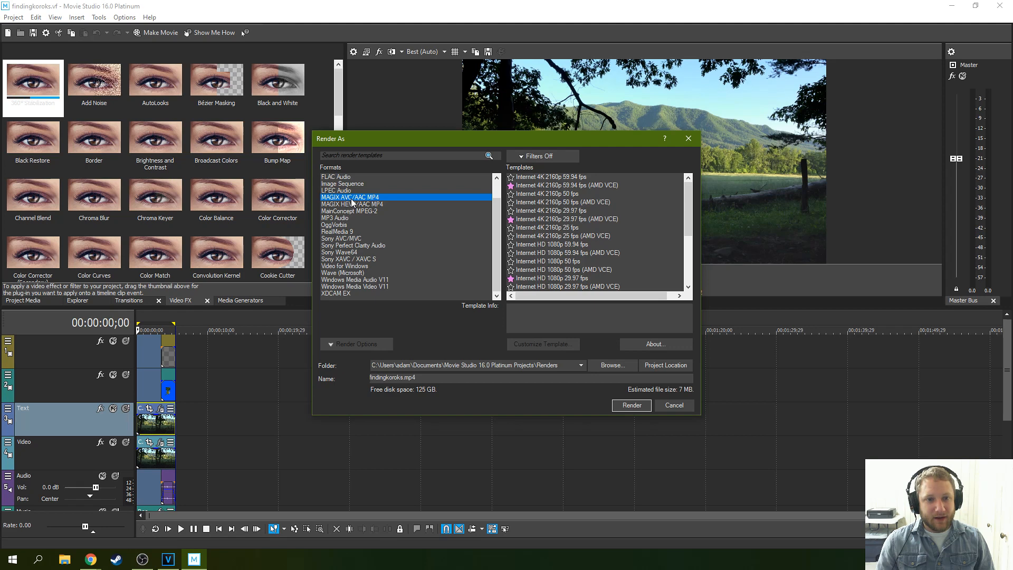
mouse_move(189, 461)
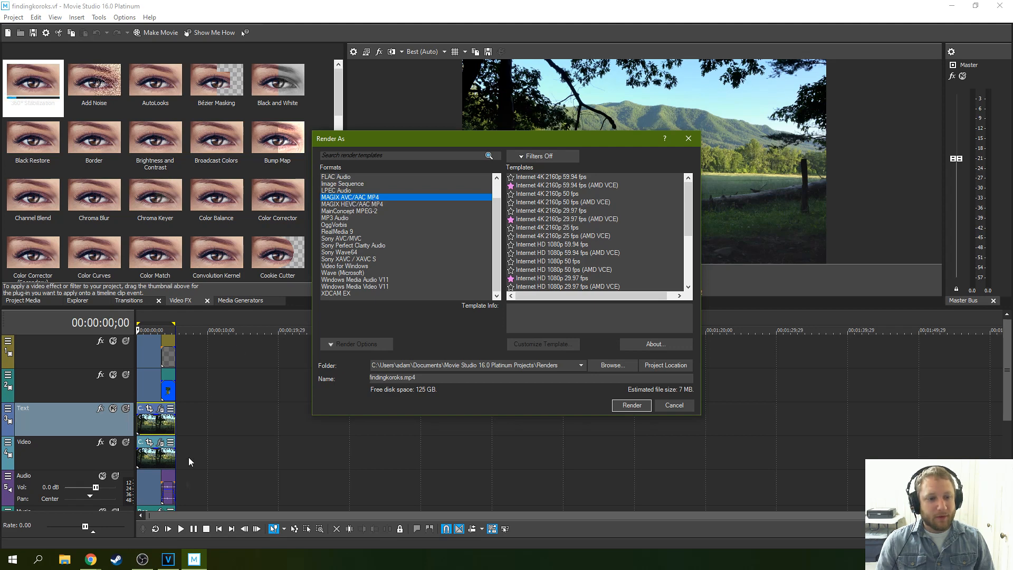
left_click(90, 559)
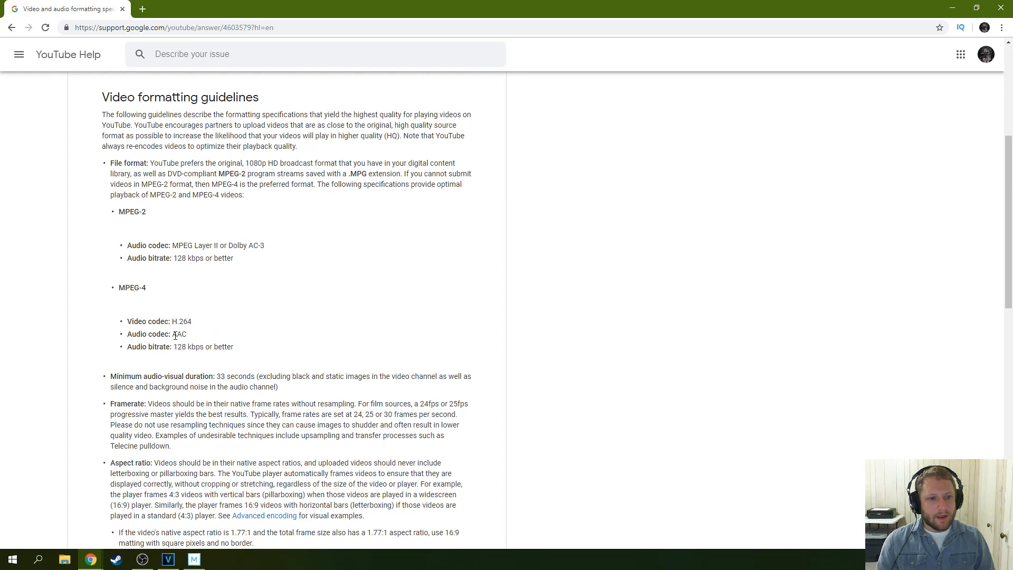
mouse_move(205, 333)
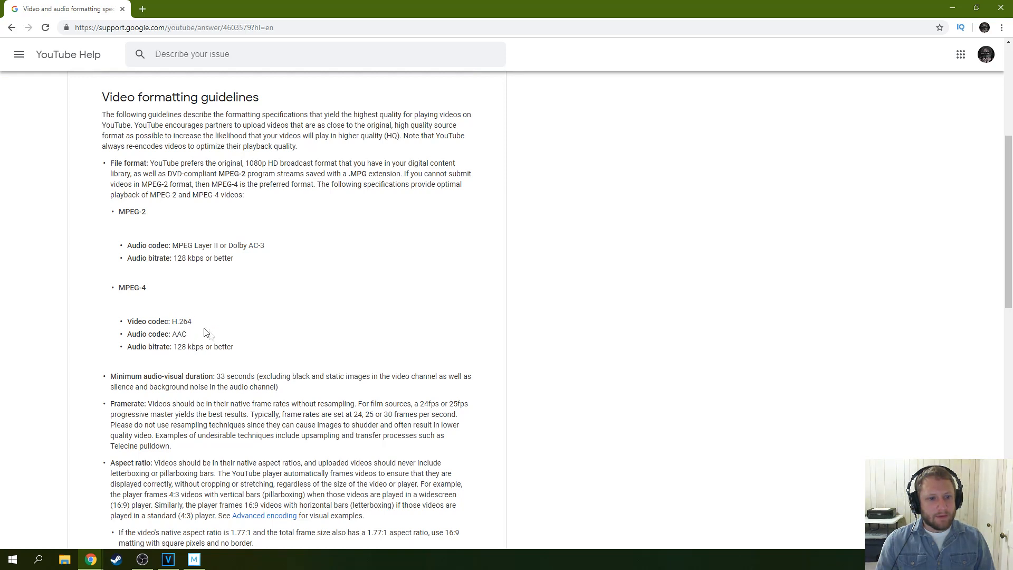
mouse_move(173, 321)
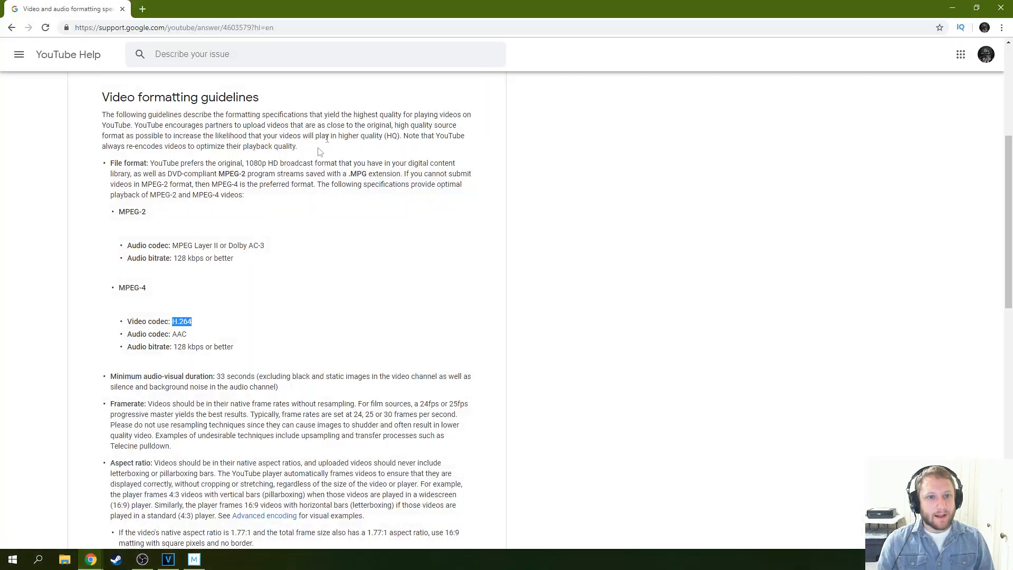
mouse_move(274, 213)
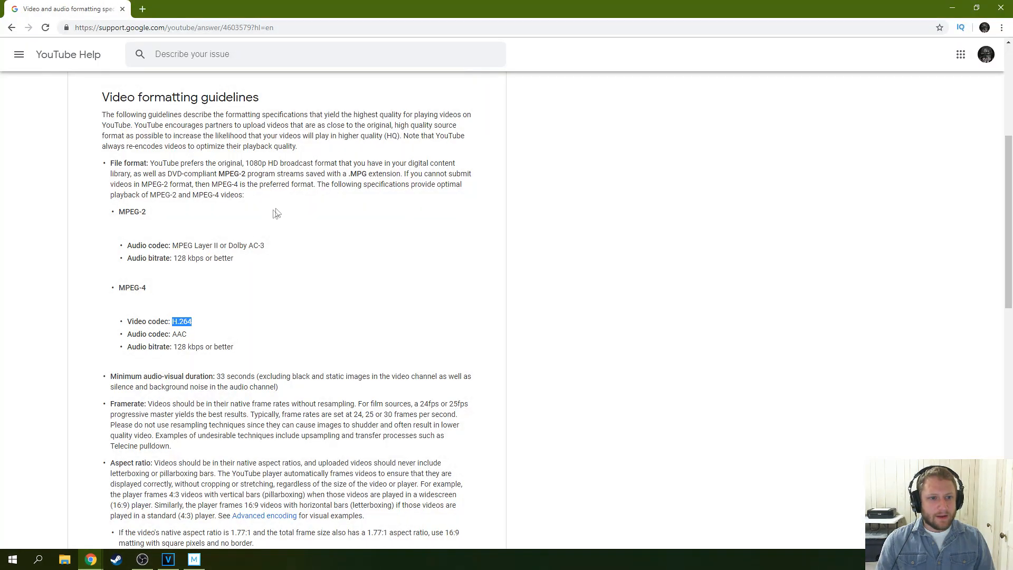
mouse_move(213, 184)
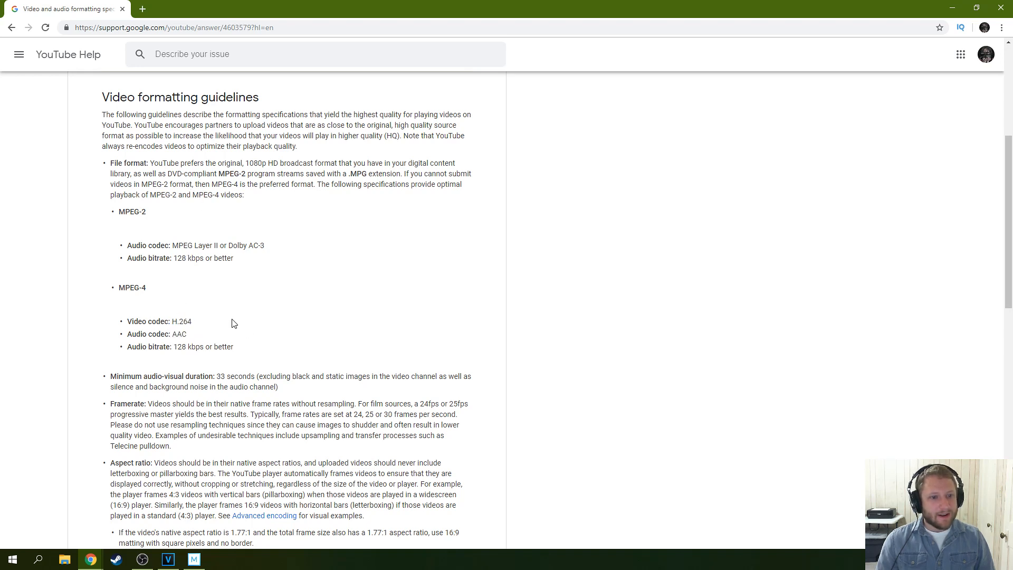
mouse_move(238, 211)
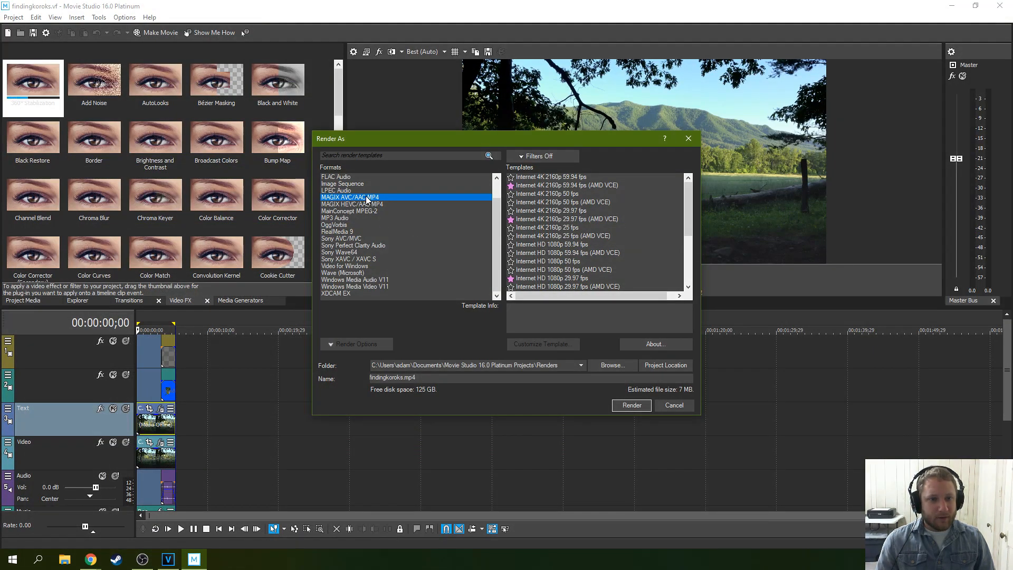
mouse_move(365, 198)
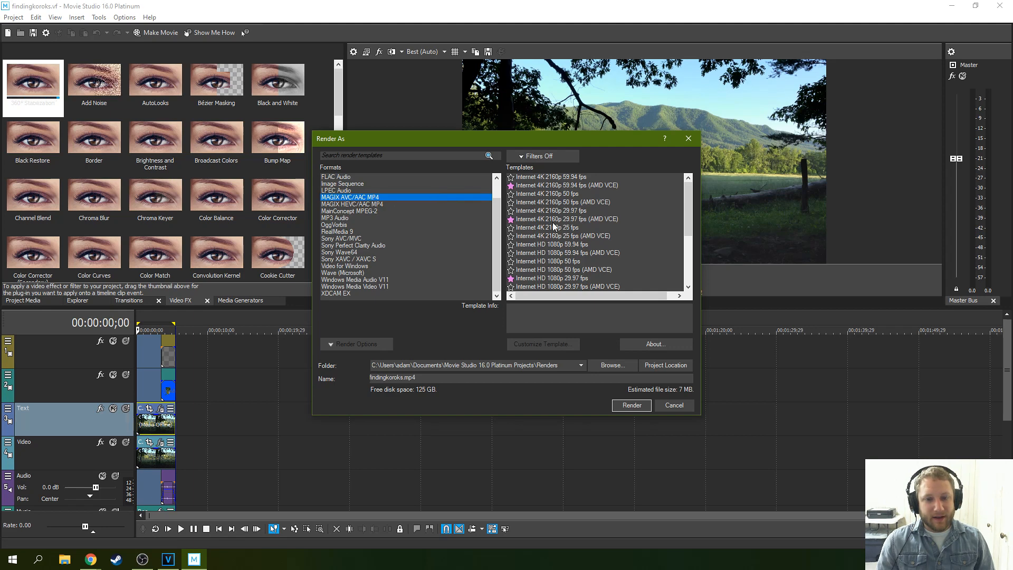
Double-click in the Render As templates area, leaving no template selected.
double_click(407, 377)
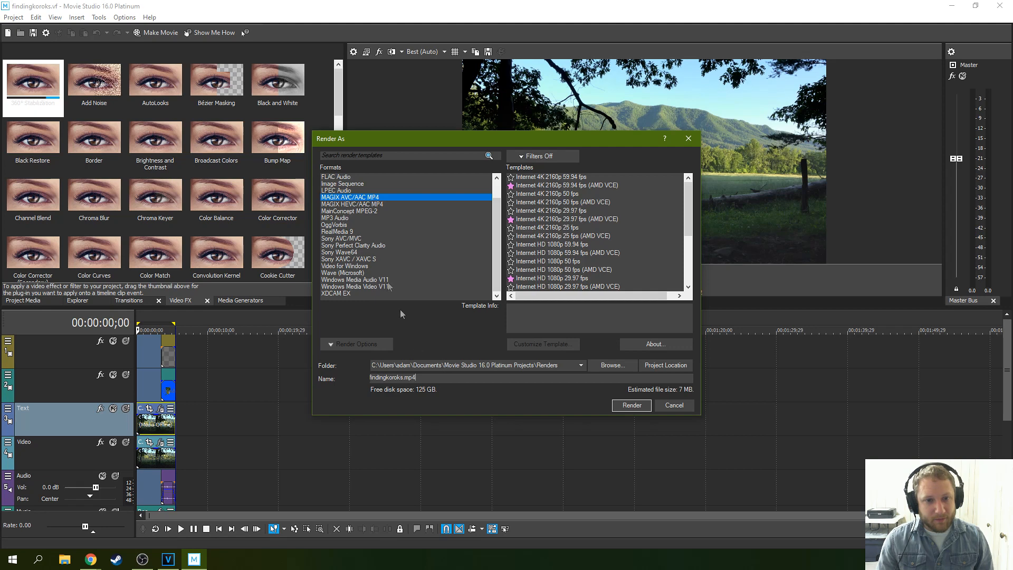
mouse_move(533, 197)
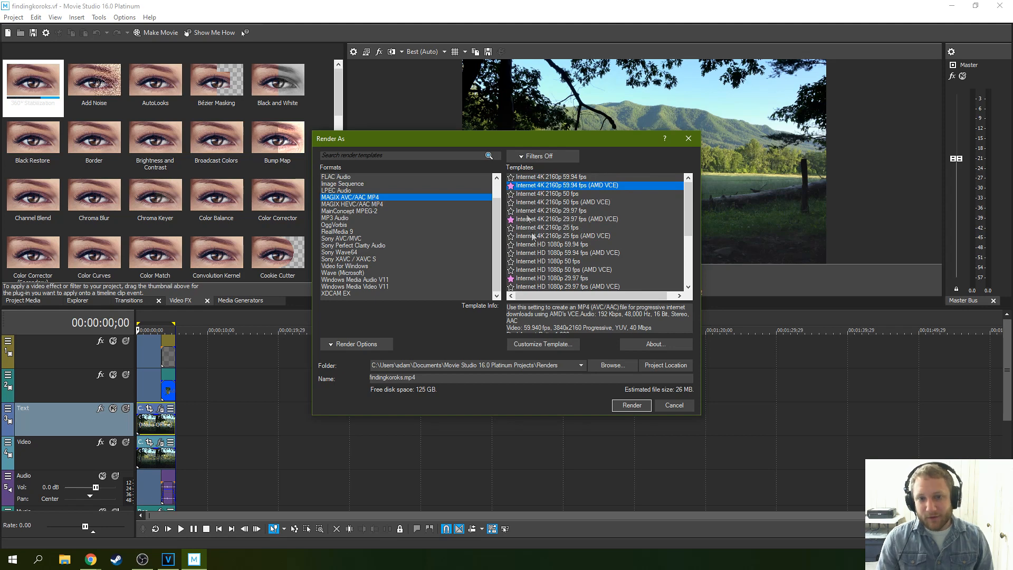
mouse_move(529, 227)
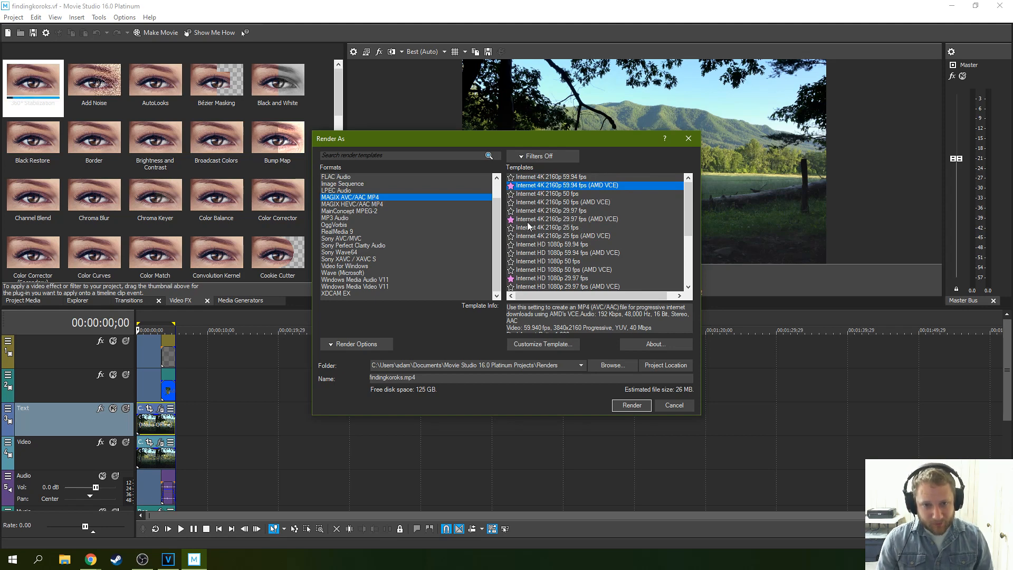
mouse_move(633, 197)
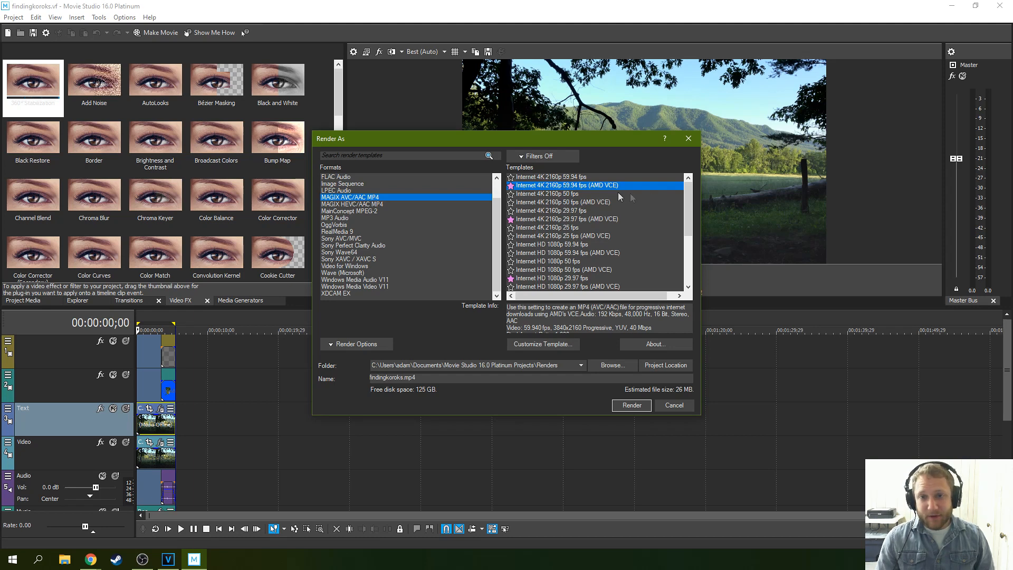
mouse_move(517, 213)
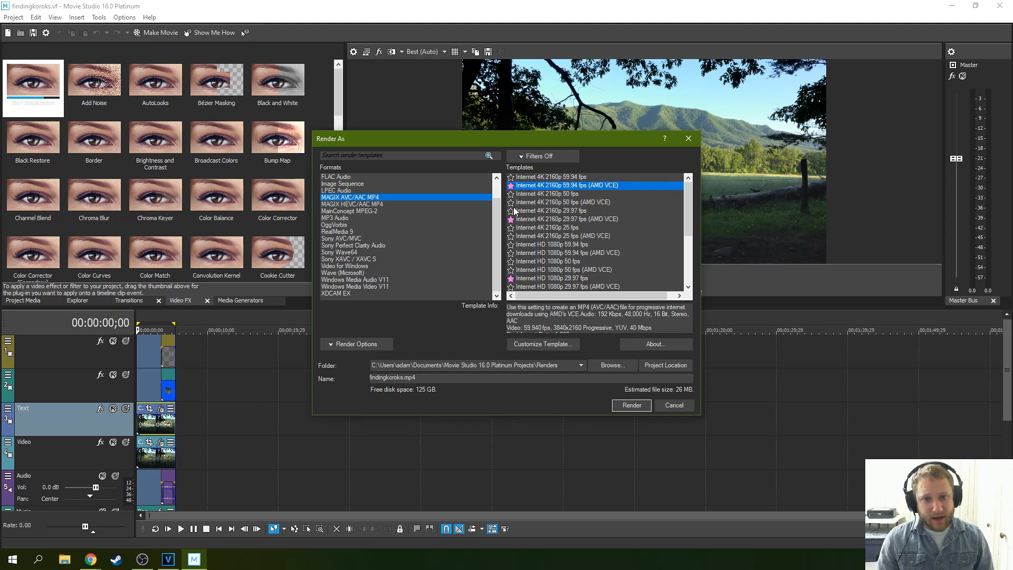
Compare the 4K 2160p 29.97 fps AMD VCE template and settle on the plain 29.97 fps template.
left_click(566, 219)
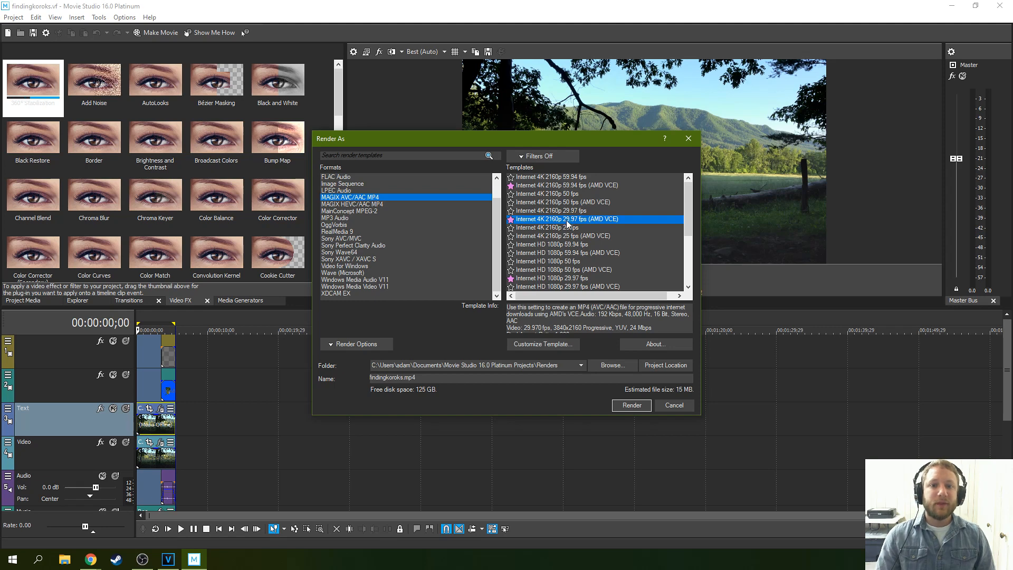
mouse_move(567, 226)
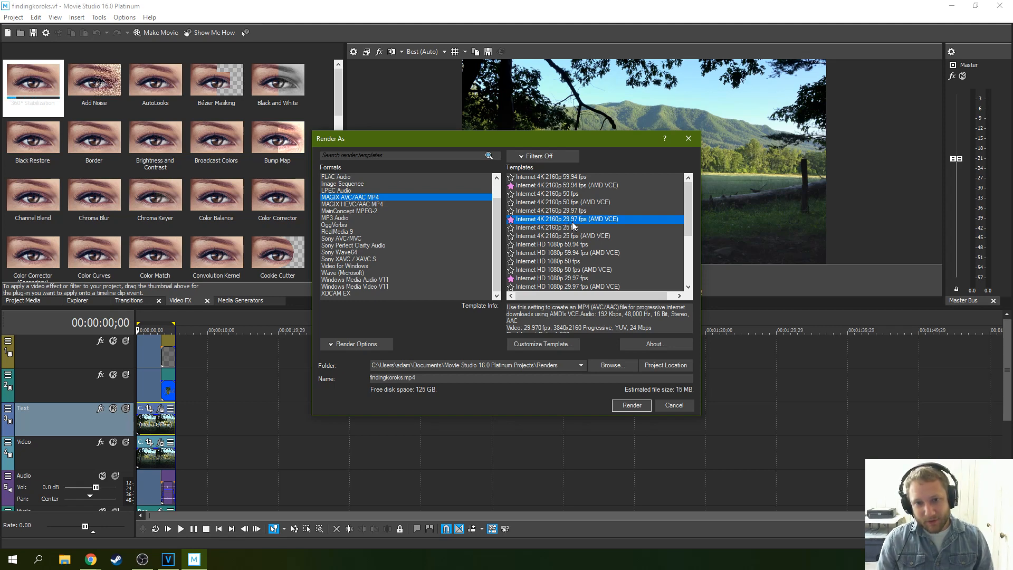
mouse_move(575, 226)
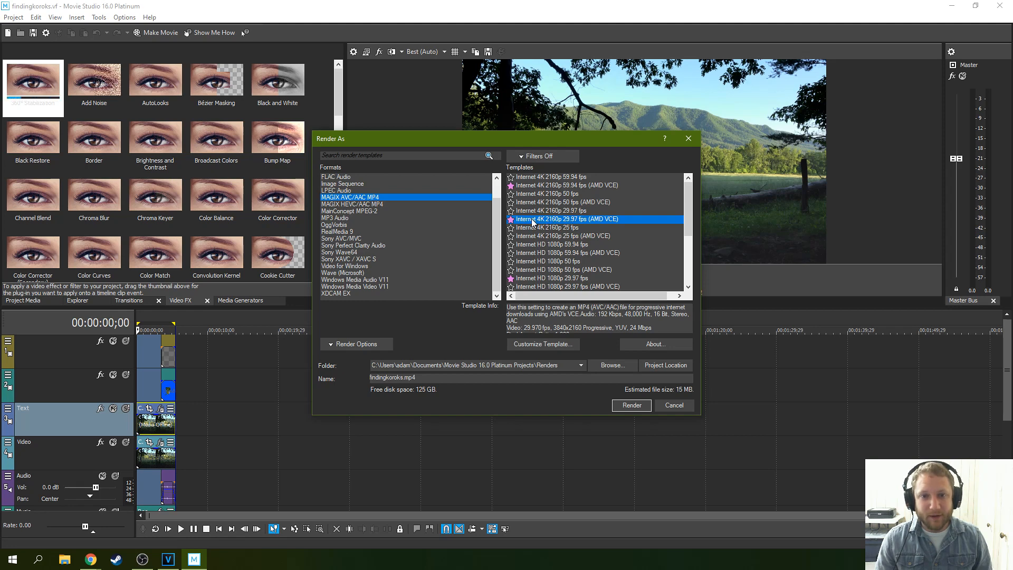
left_click(550, 211)
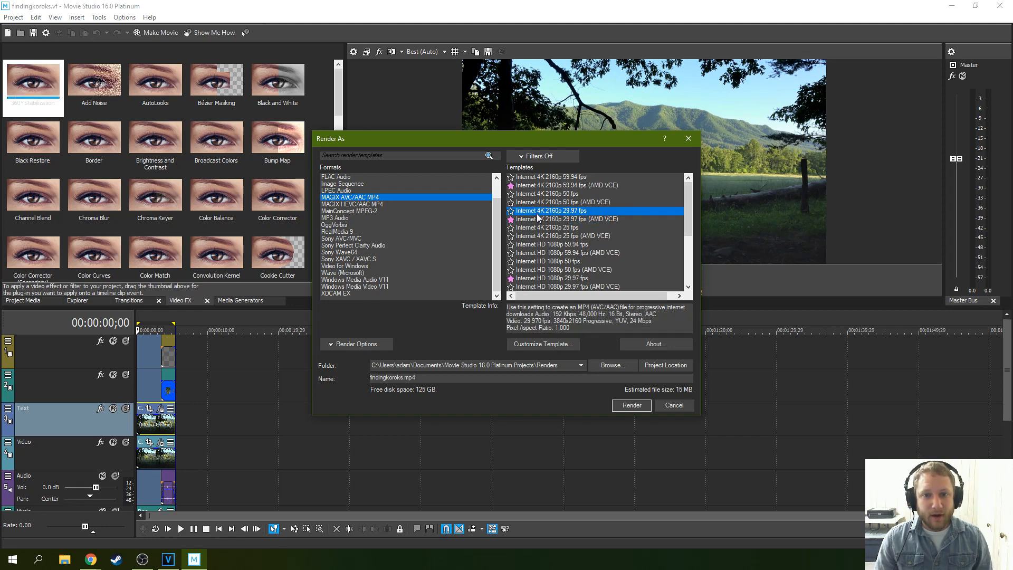
left_click(575, 219)
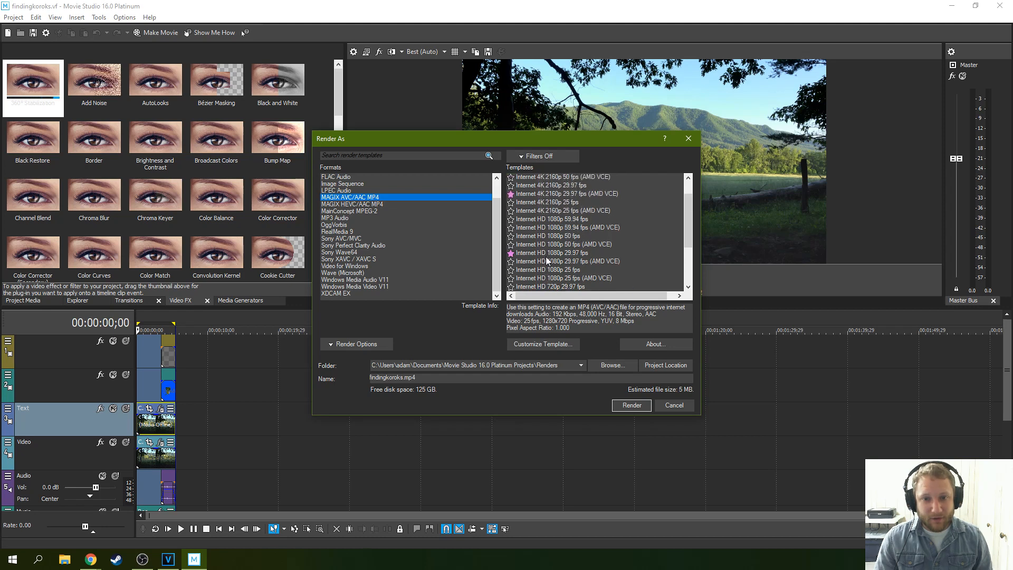
left_click(565, 219)
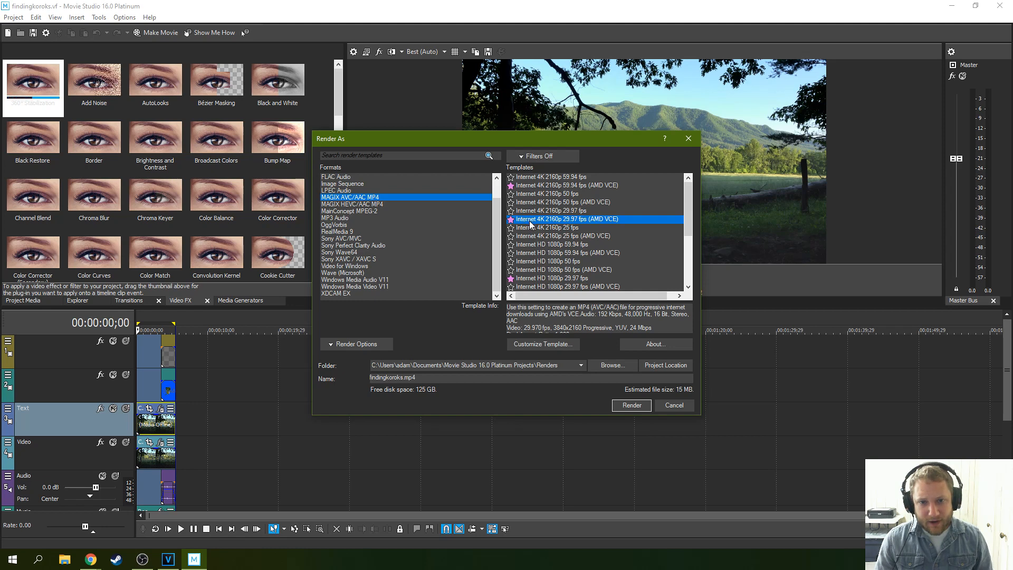
left_click(549, 210)
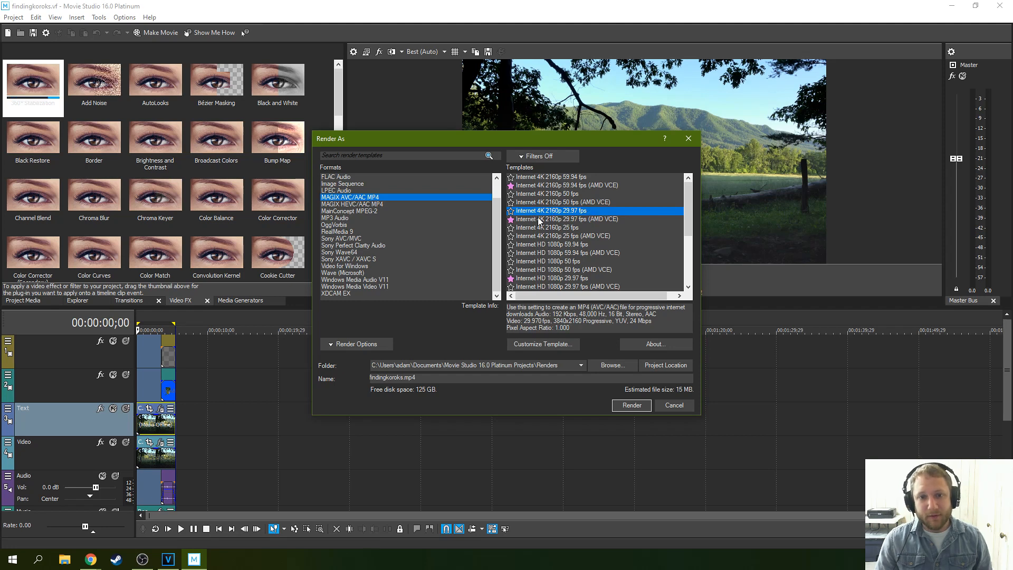
Switch between the 4K 2160p 29.97 fps templates with and without AMD VCE, ending on AMD VCE.
left_click(565, 219)
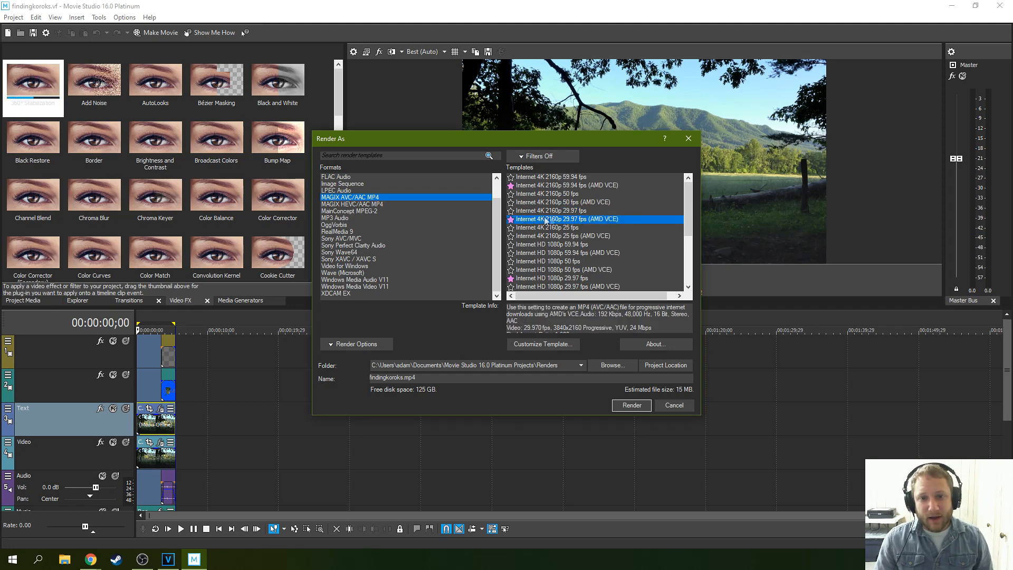
mouse_move(594, 219)
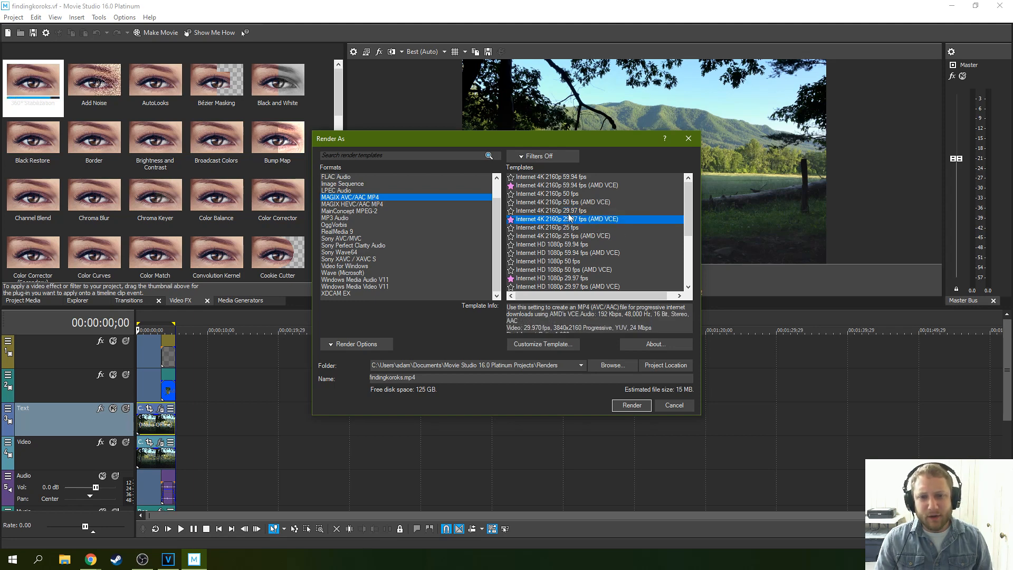
left_click(550, 210)
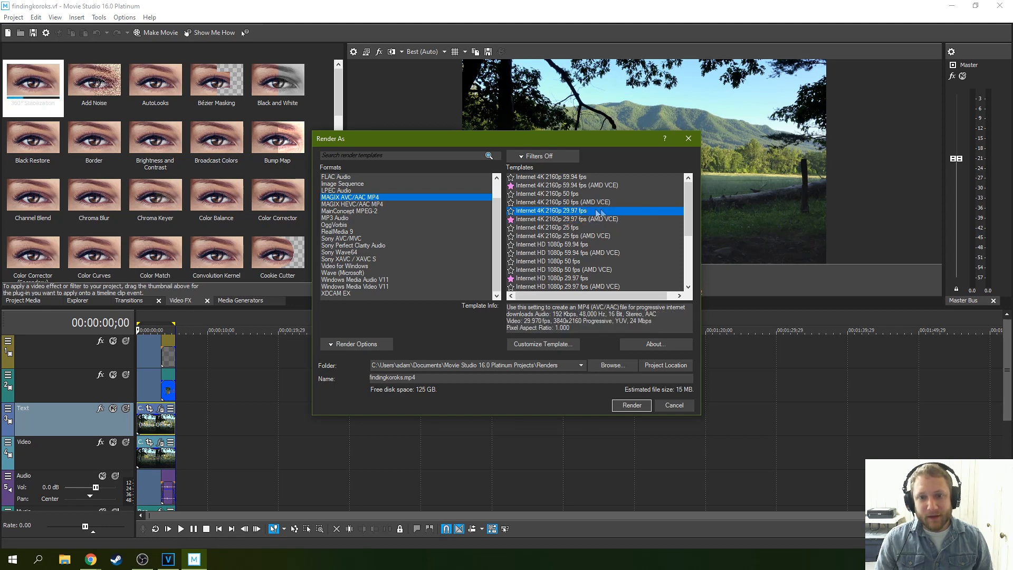
left_click(566, 219)
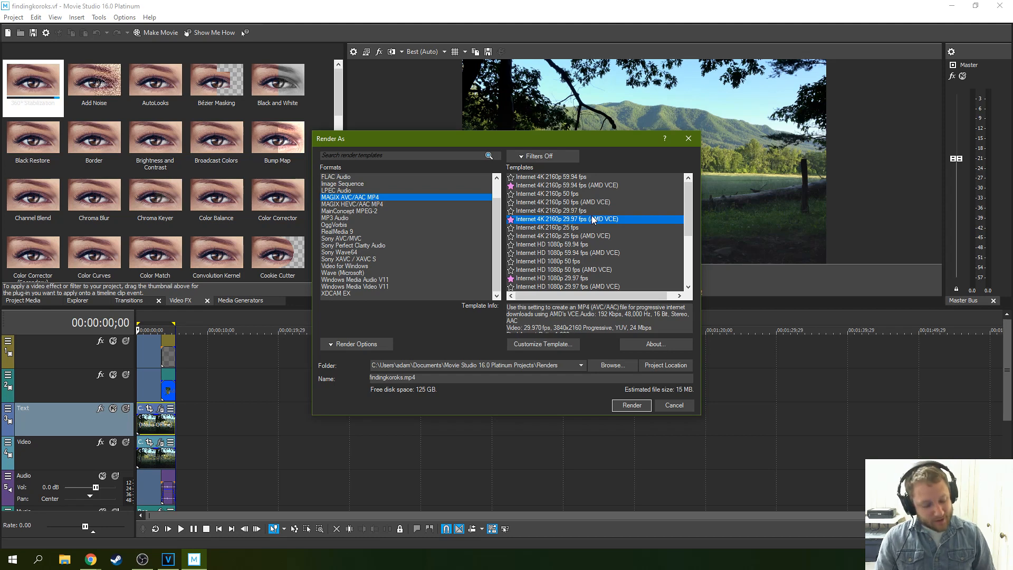
mouse_move(607, 216)
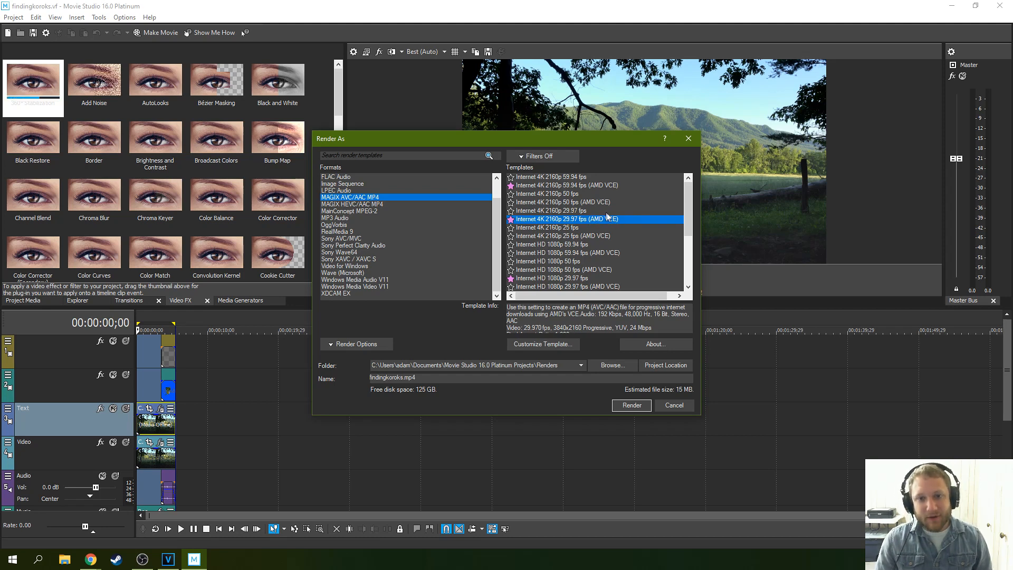
mouse_move(602, 223)
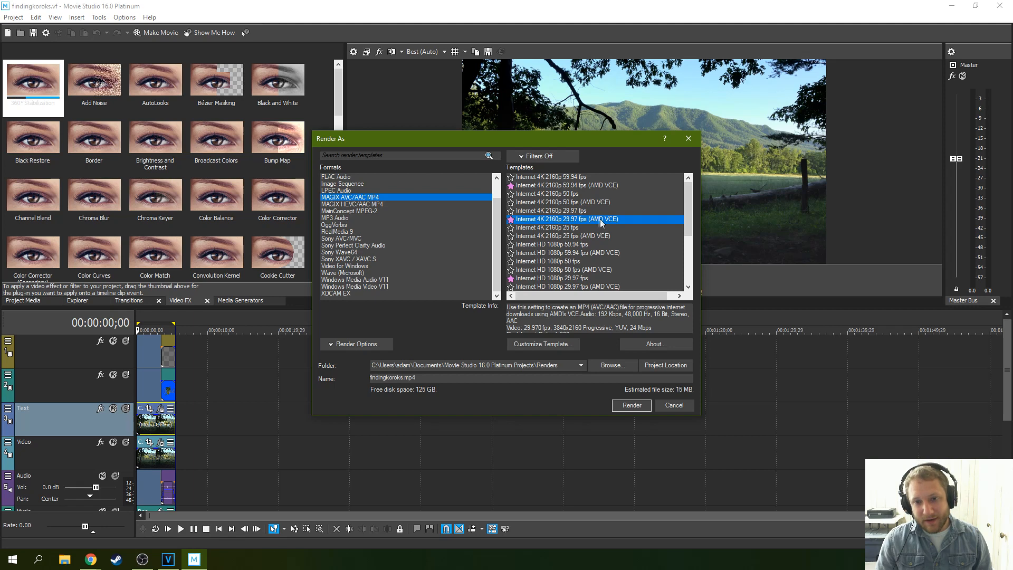
left_click(549, 211)
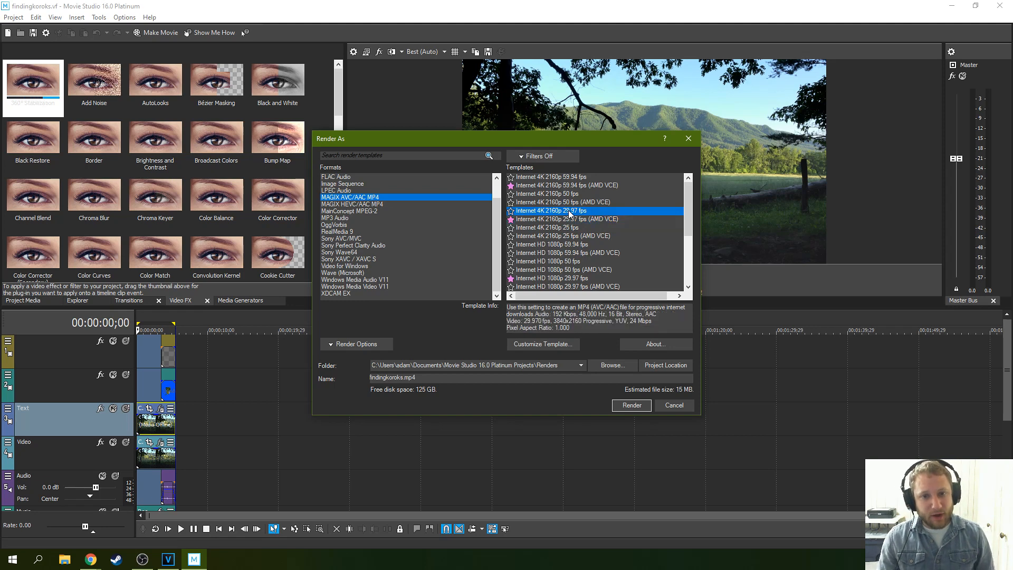
left_click(569, 219)
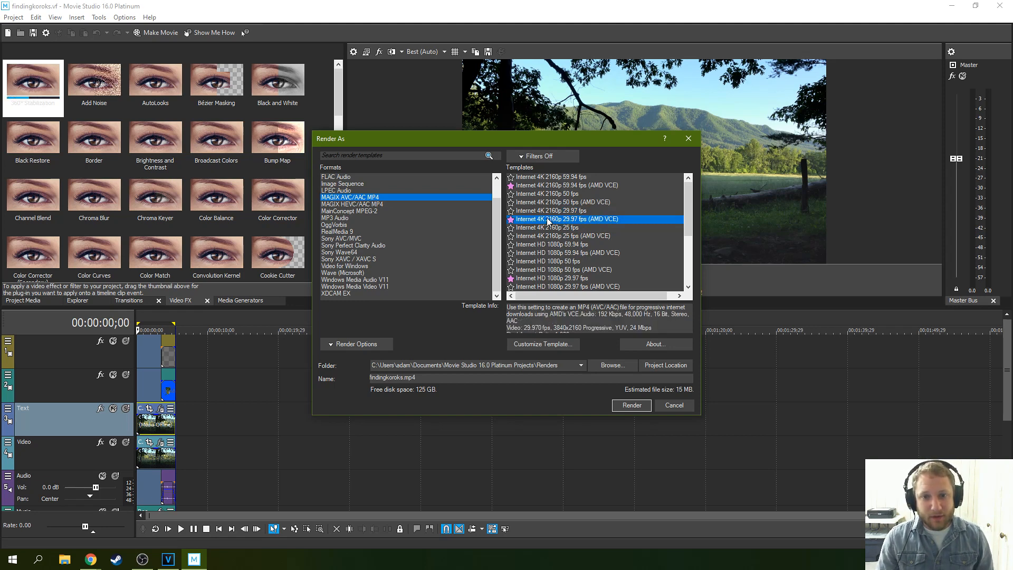
mouse_move(594, 219)
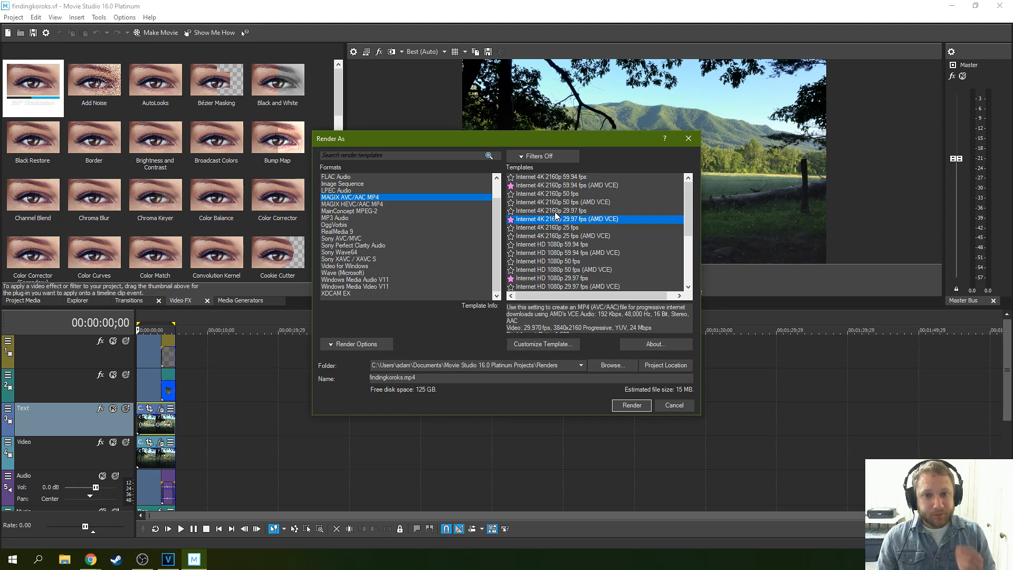
mouse_move(565, 214)
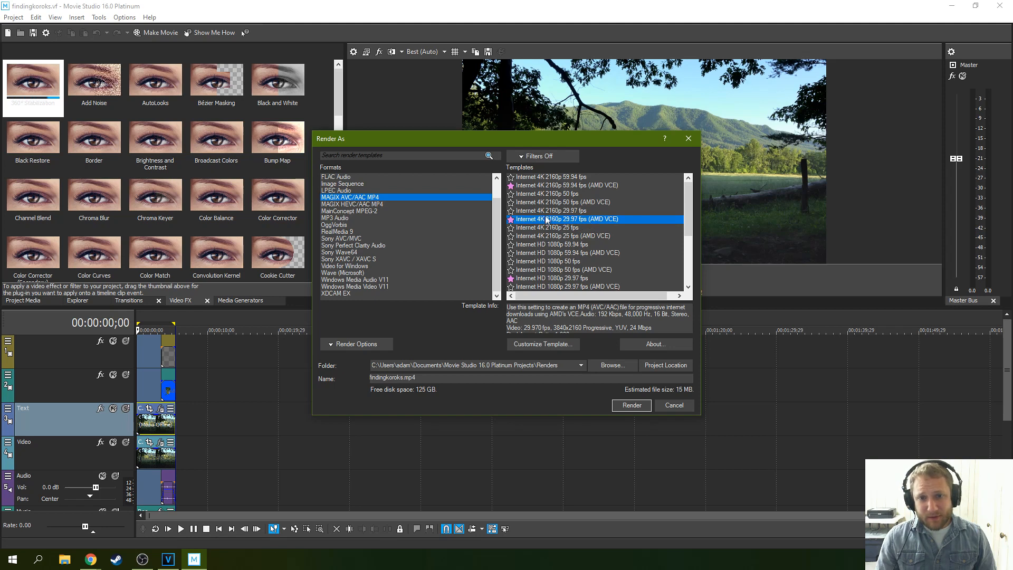
left_click(549, 211)
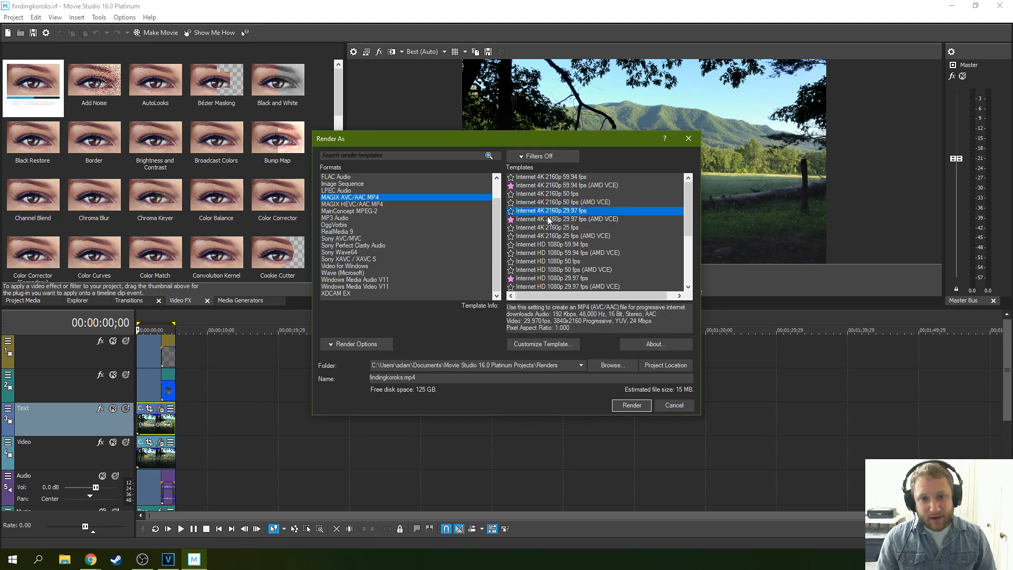
left_click(565, 219)
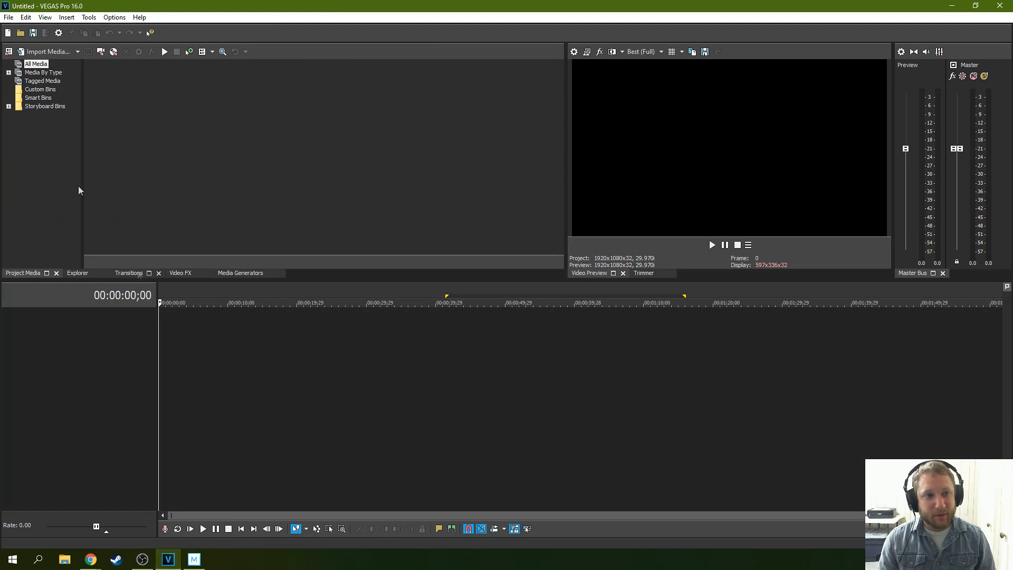
Add audio tracks to the untitled VEGAS Pro project through the track-area context menu.
left_click(8, 17)
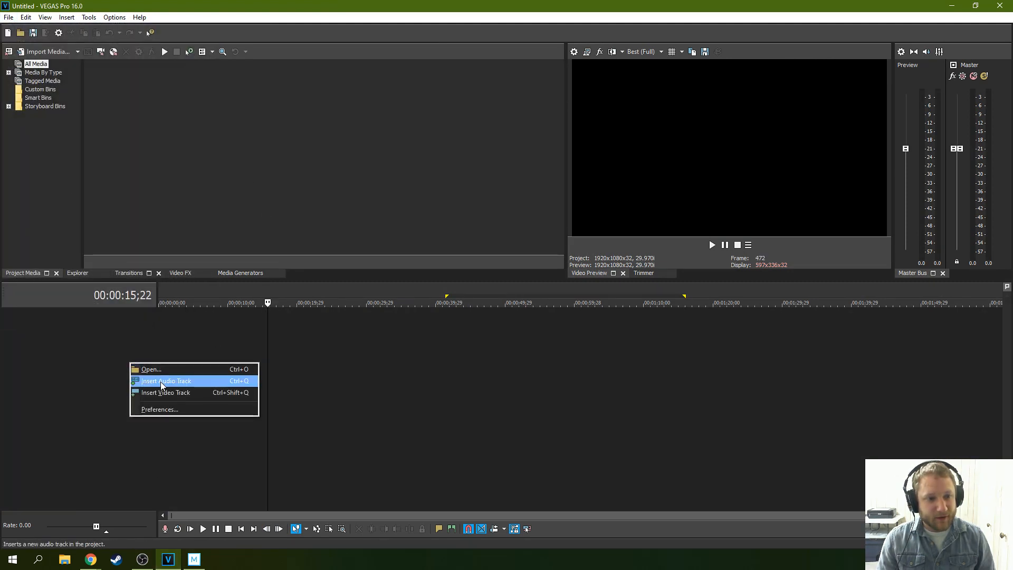
left_click(166, 380)
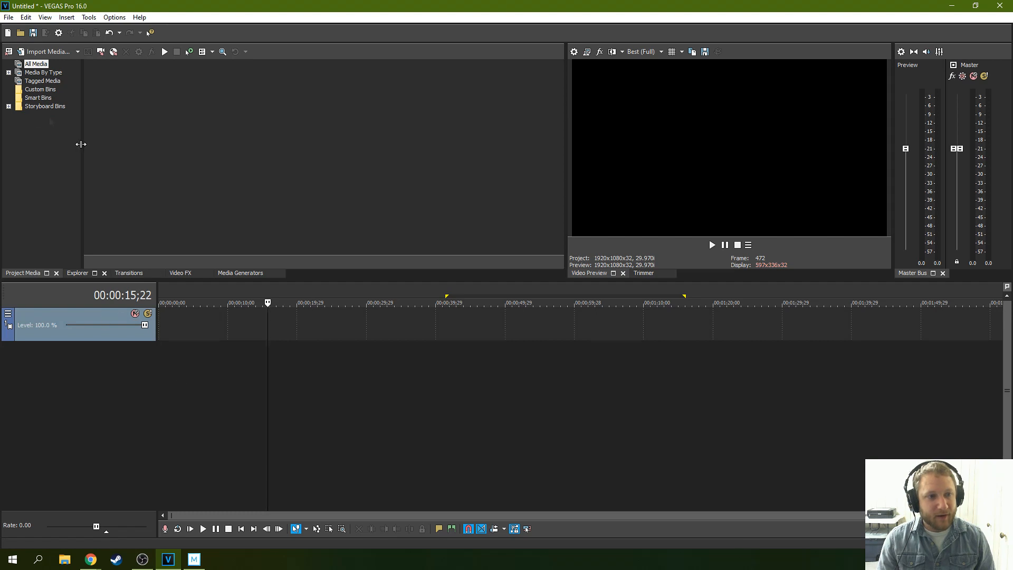
left_click(8, 16)
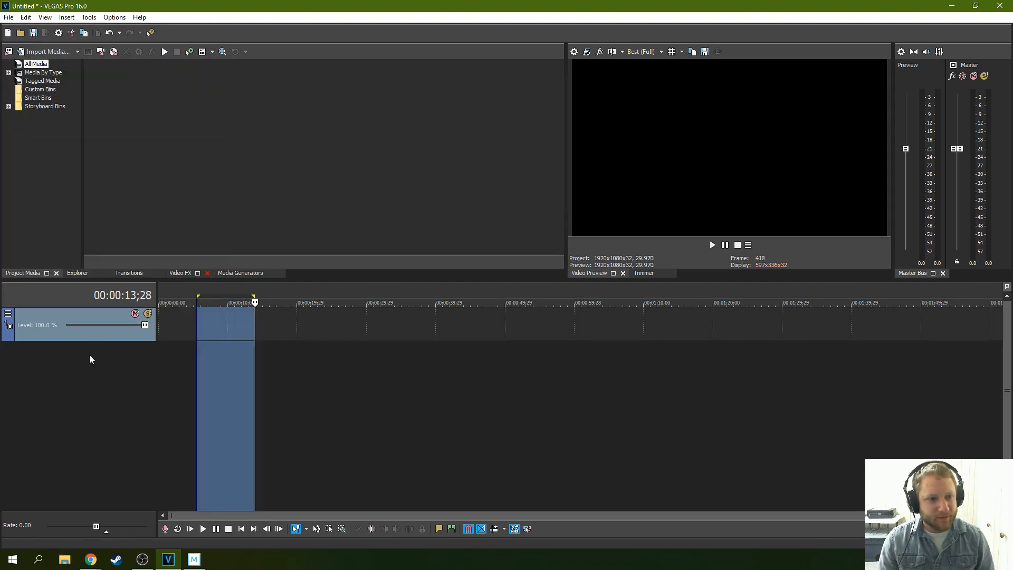
right_click(90, 359)
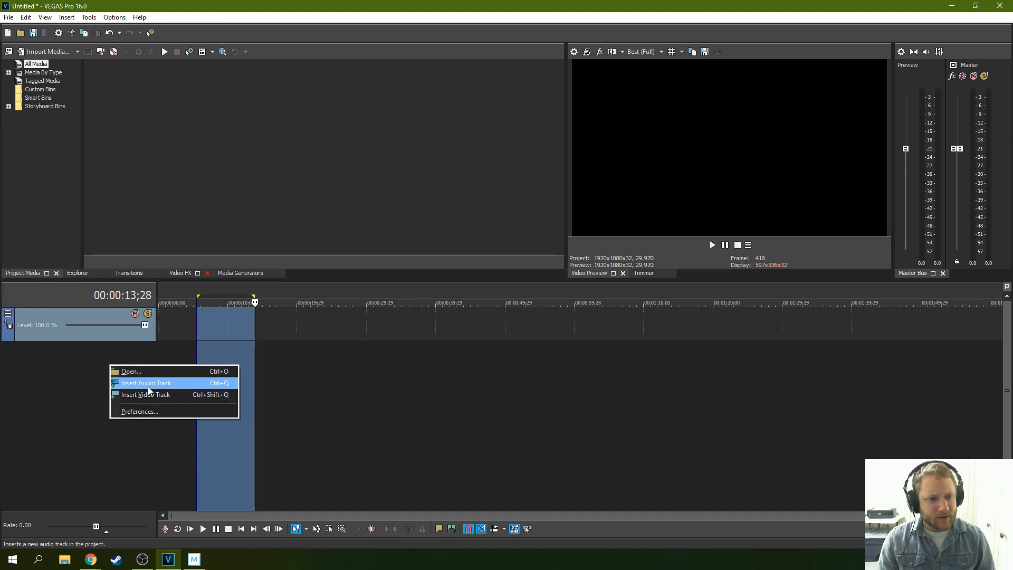
left_click(9, 17)
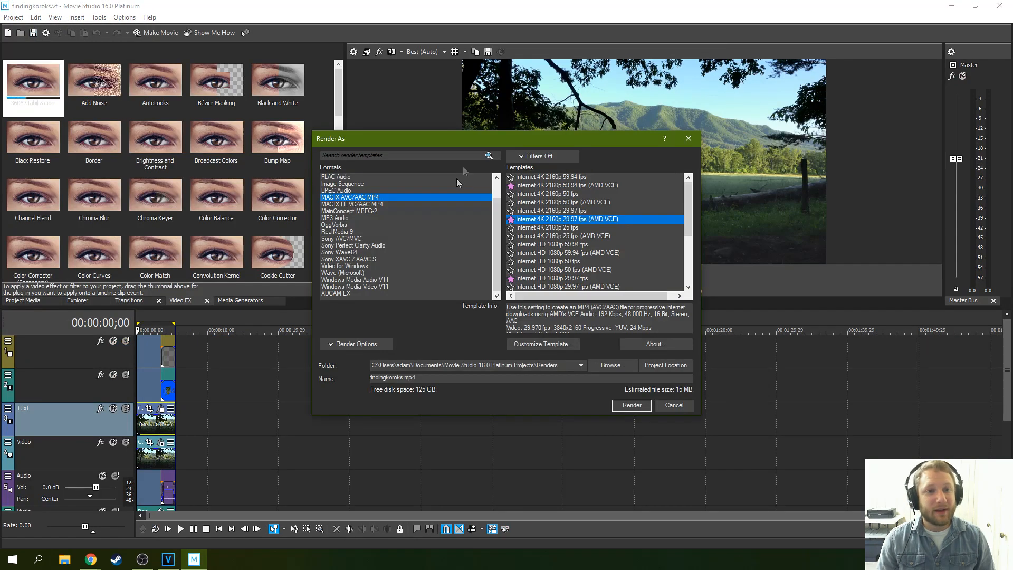
mouse_move(385, 203)
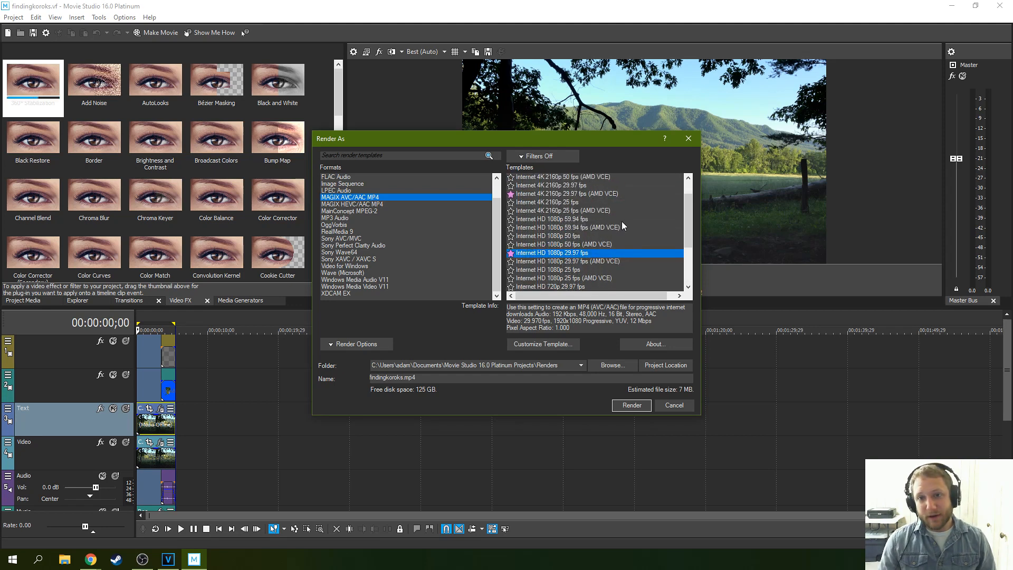
mouse_move(605, 210)
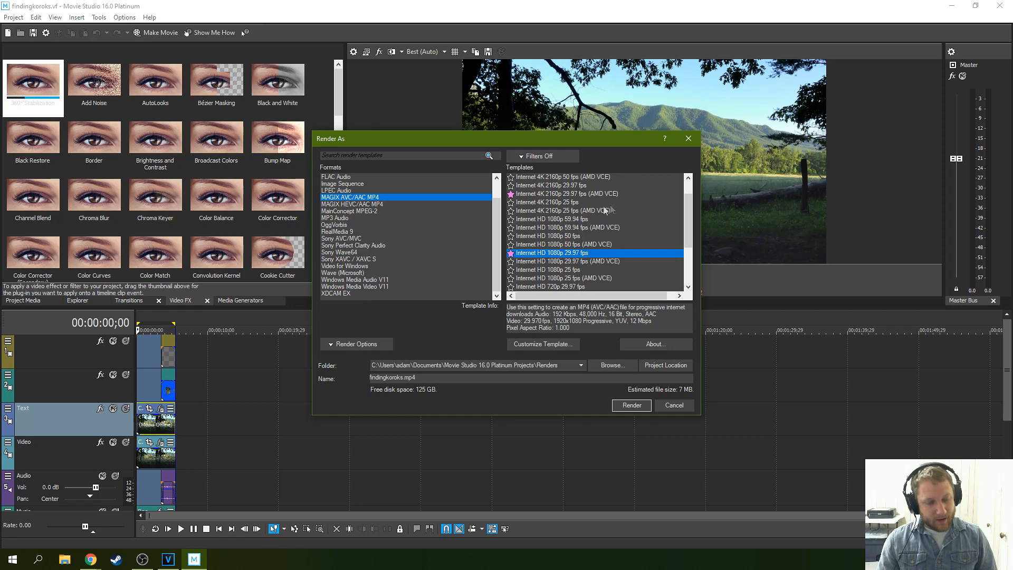
Open Customize Template for the Internet HD 1080p 29.97 fps template.
left_click(542, 344)
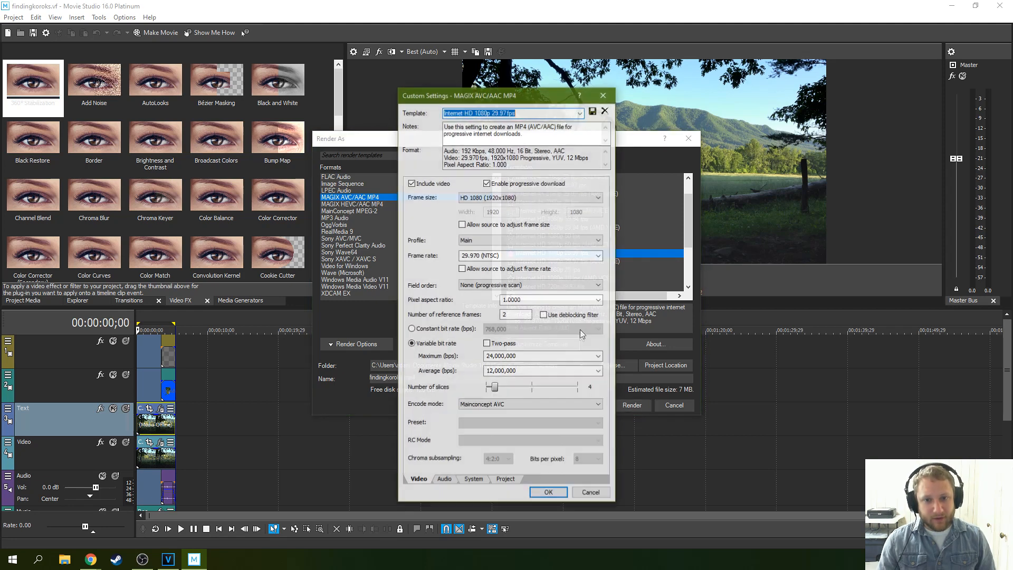
Check the template's audio bit rate, keep 192,000 bps, and close Custom Settings.
left_click(443, 480)
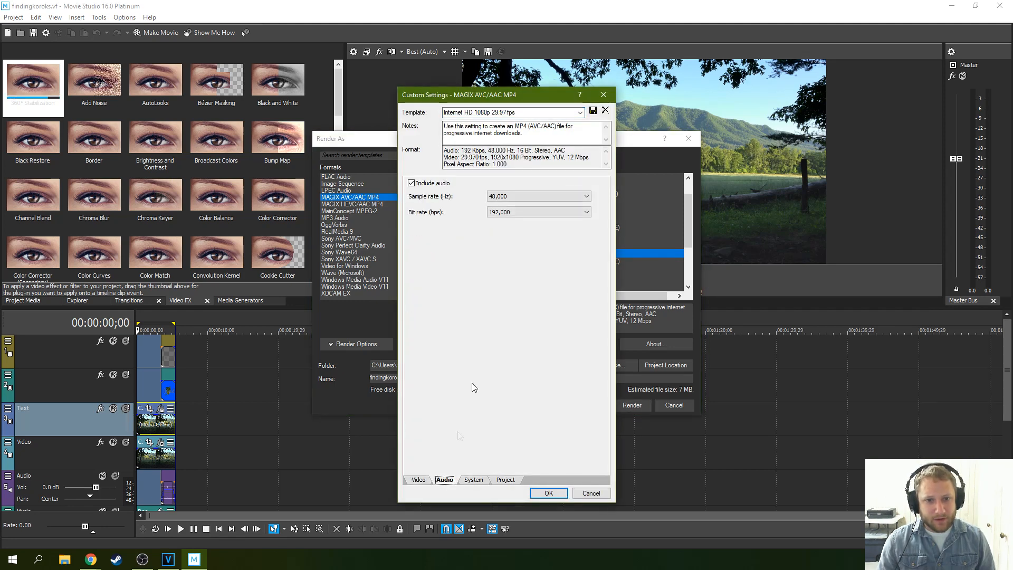
left_click(538, 195)
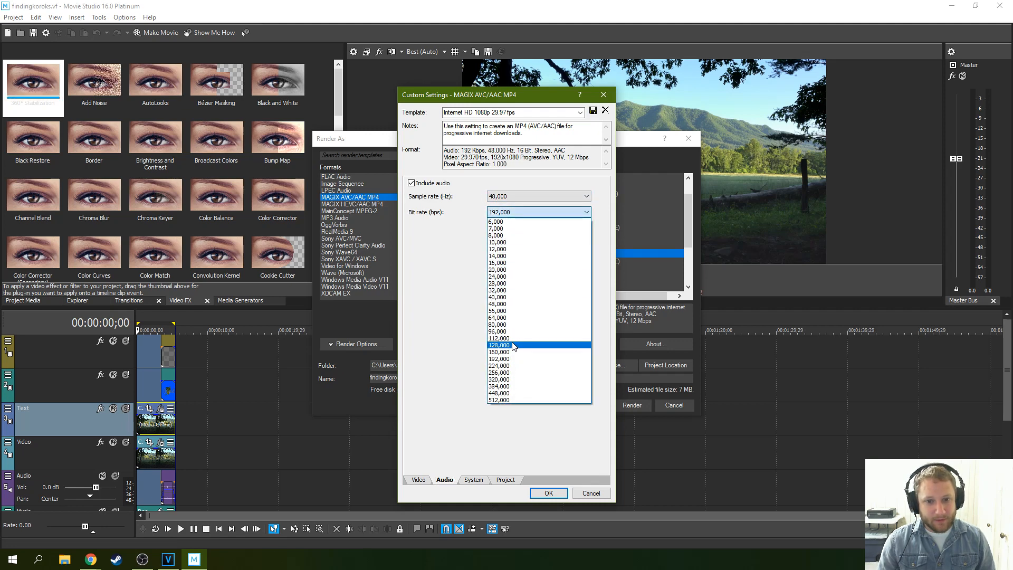
left_click(499, 359)
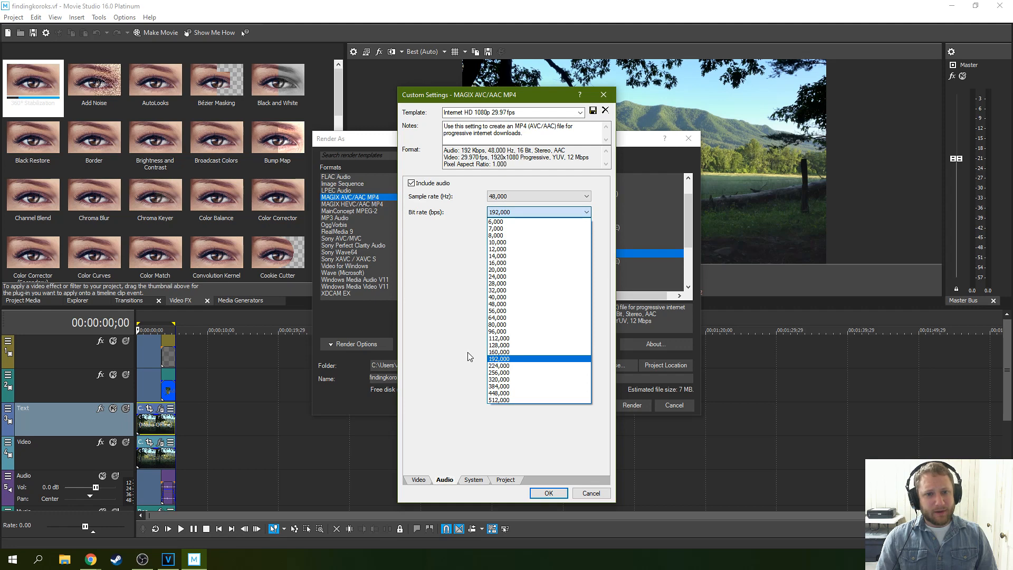
left_click(498, 359)
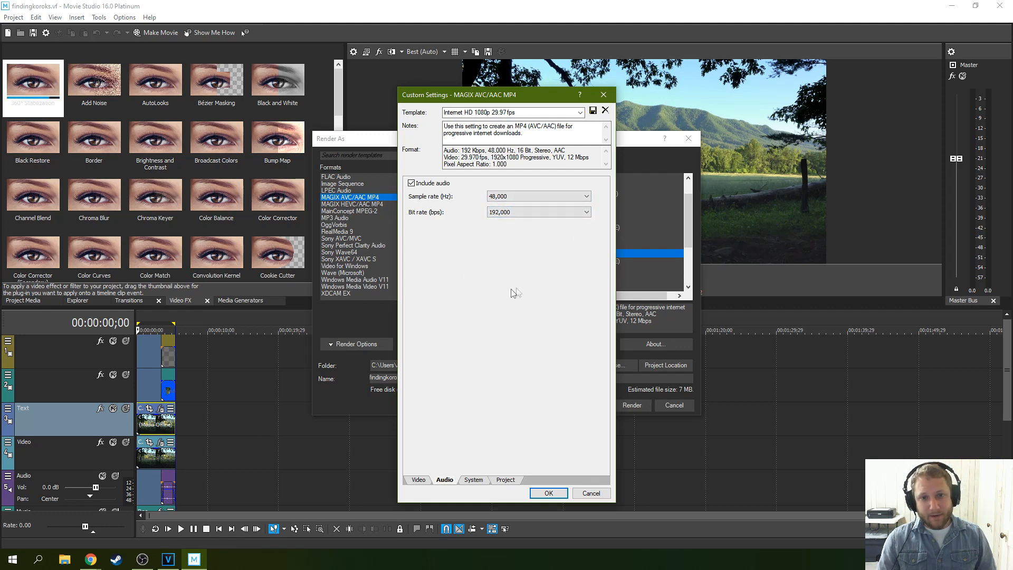
mouse_move(604, 95)
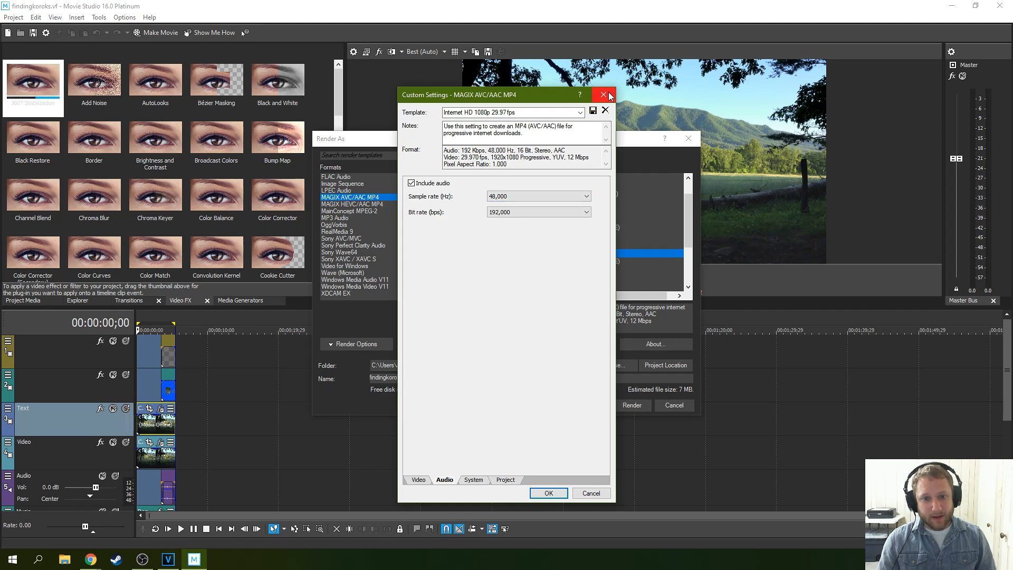
left_click(604, 95)
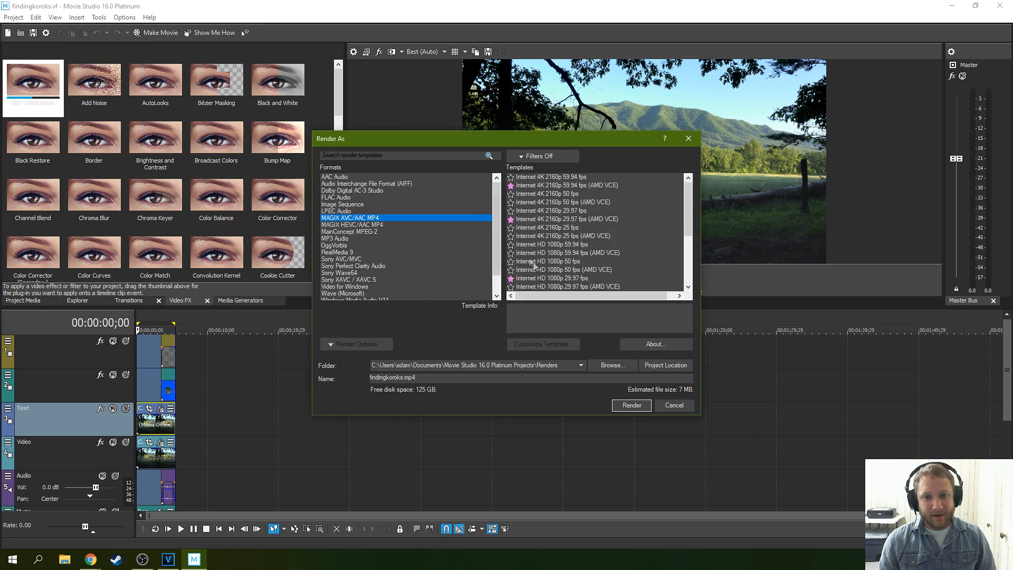
Pick the Internet 4K 2160p 29.97 fps (AMD VCE) MP4 template, estimated 15 MB.
left_click(565, 219)
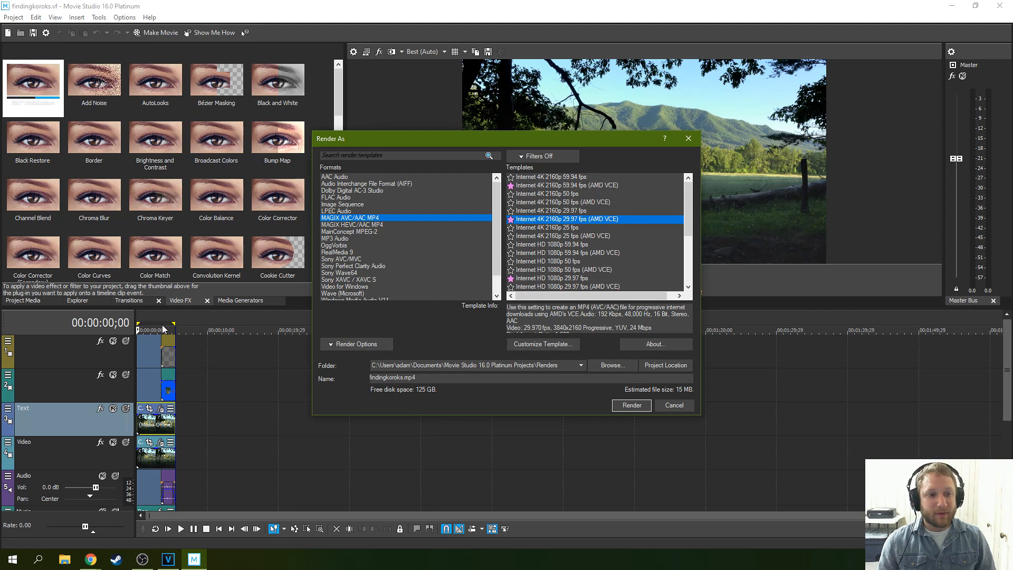
mouse_move(346, 341)
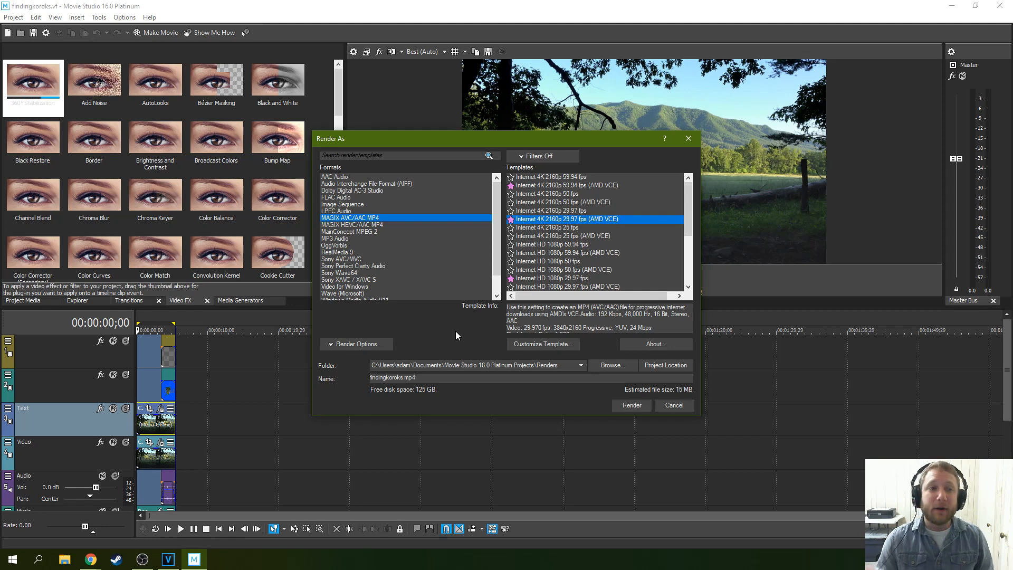
mouse_move(453, 329)
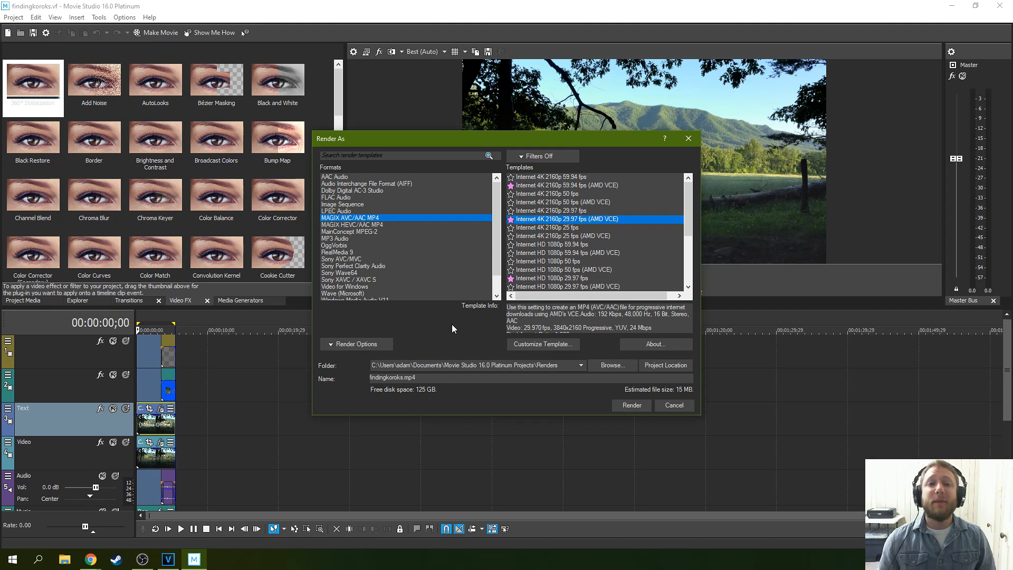
mouse_move(475, 334)
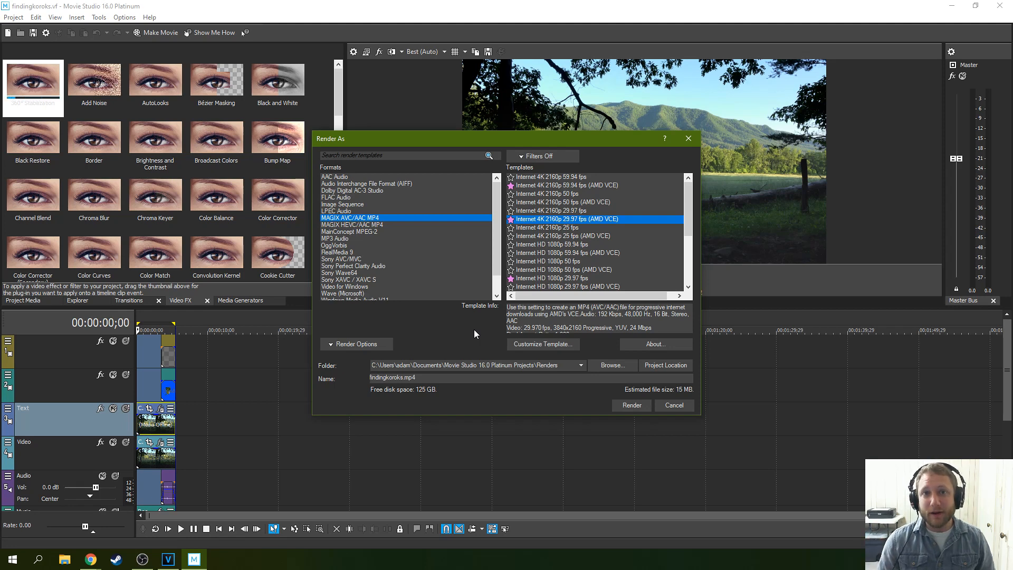
mouse_move(598, 347)
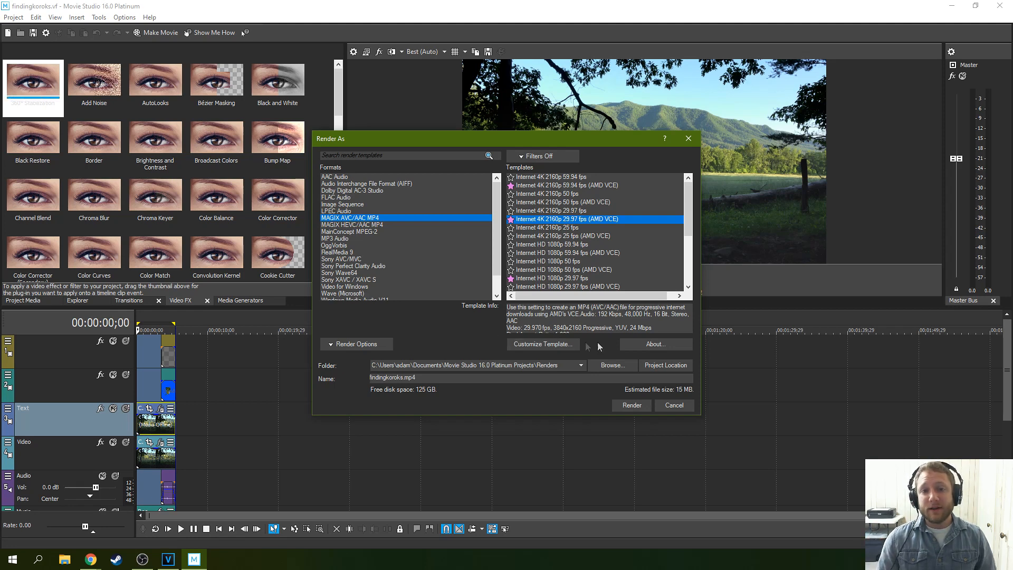